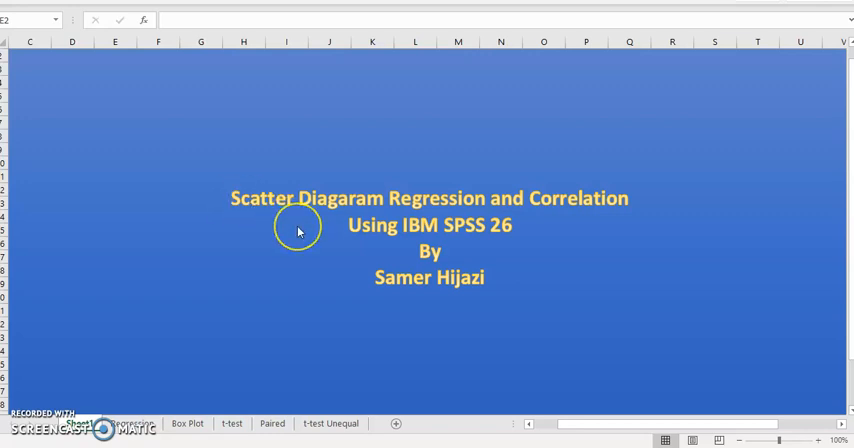
pyautogui.moveTo(298, 231)
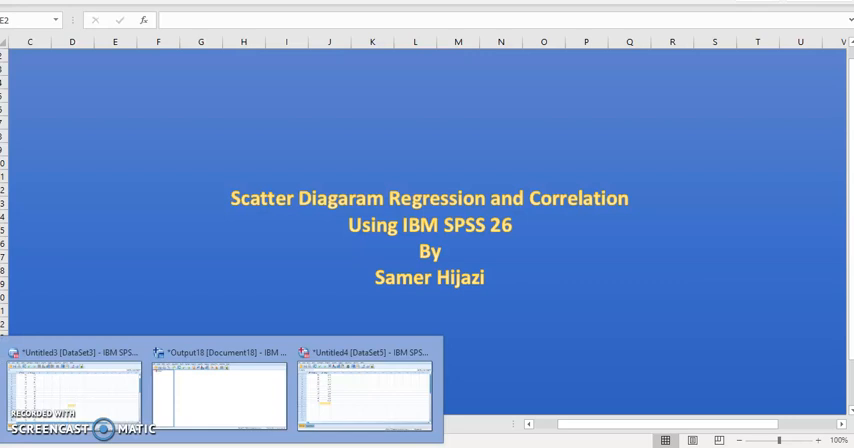
# - Switch to the Untitled4 [DataSet5] Data Editor holding the 12 PulseRate and WBCC cases
pyautogui.click(362, 390)
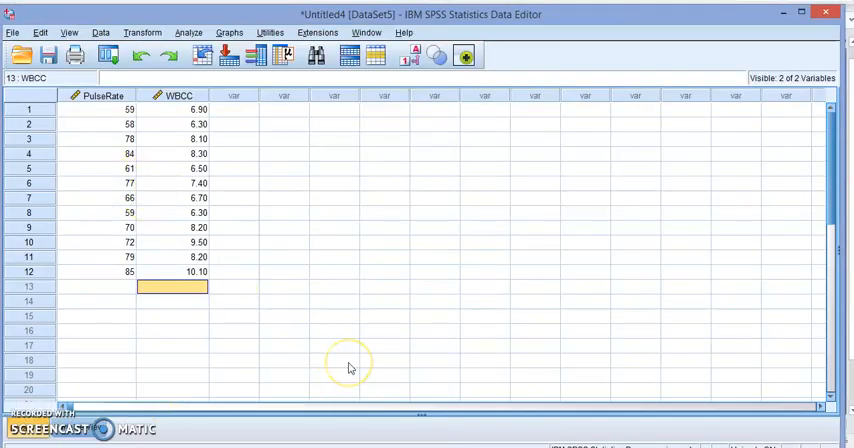
pyautogui.moveTo(350, 368)
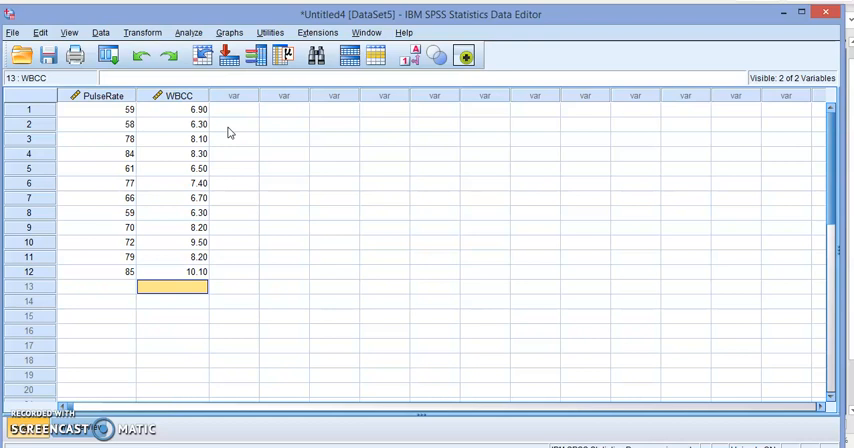
pyautogui.moveTo(234, 116)
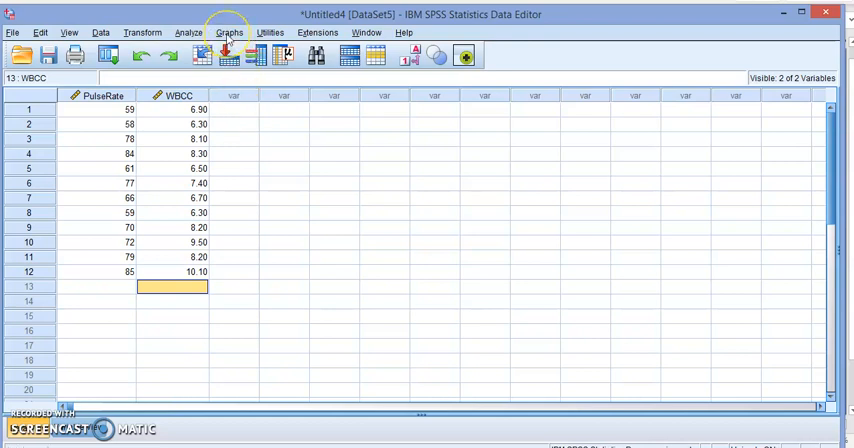
# - Launch Chart Builder from the Graphs menu, previewing a simple Pulse Rate vs WBCC scatter
pyautogui.click(229, 32)
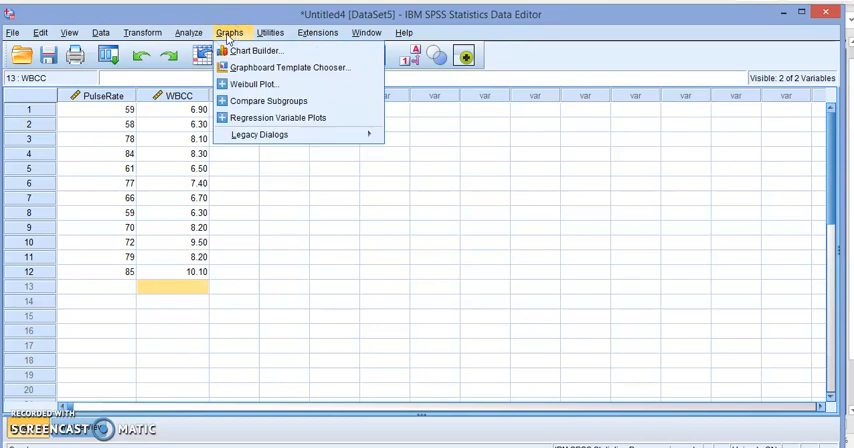
pyautogui.moveTo(256, 51)
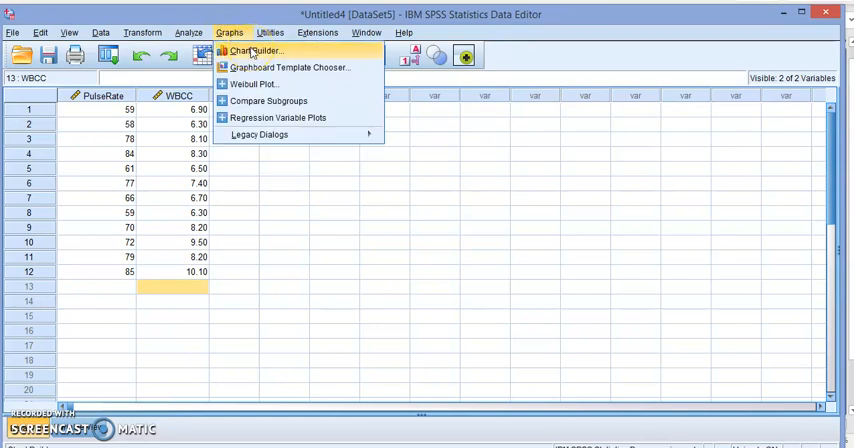
pyautogui.click(258, 134)
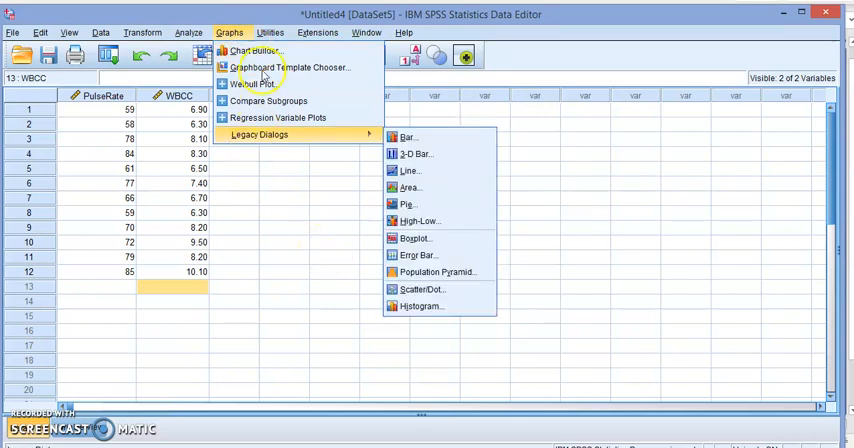
pyautogui.click(348, 214)
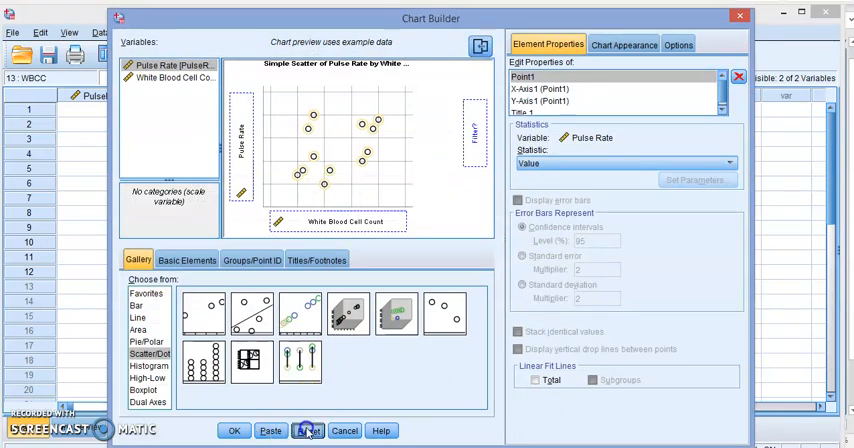
# - Reset Chart Builder and plot White Blood Cell Count (Y) against Pulse Rate (X)
pyautogui.click(307, 431)
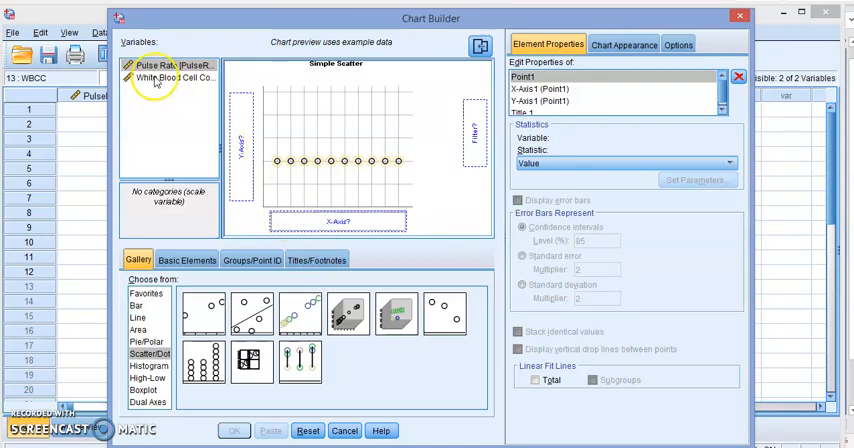
pyautogui.click(165, 65)
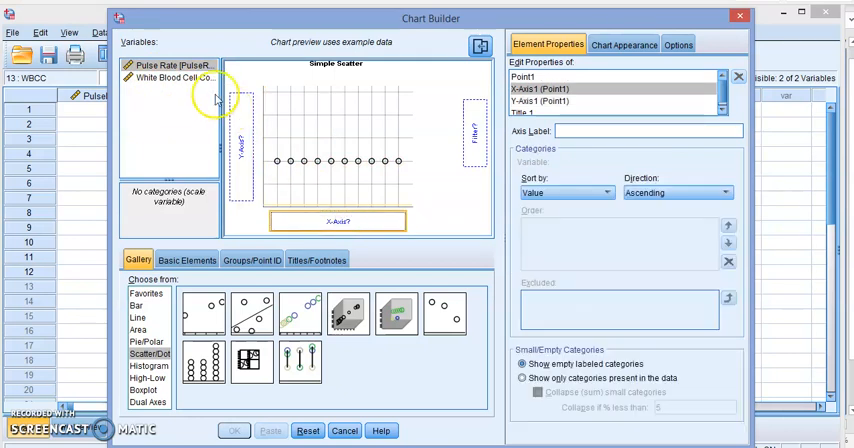
pyautogui.moveTo(170, 64); pyautogui.dragTo(340, 190)
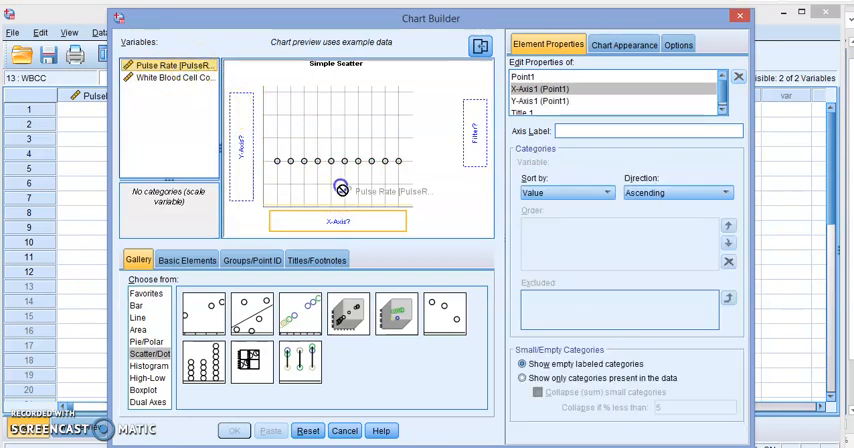
pyautogui.moveTo(170, 64); pyautogui.dragTo(337, 221)
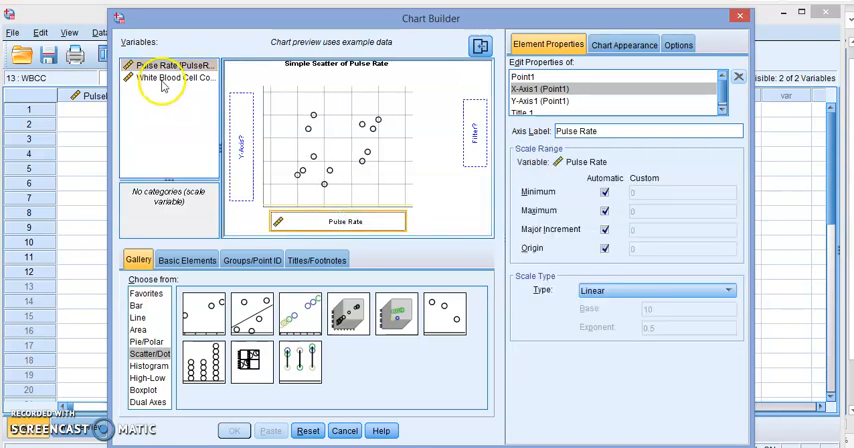
pyautogui.click(178, 79)
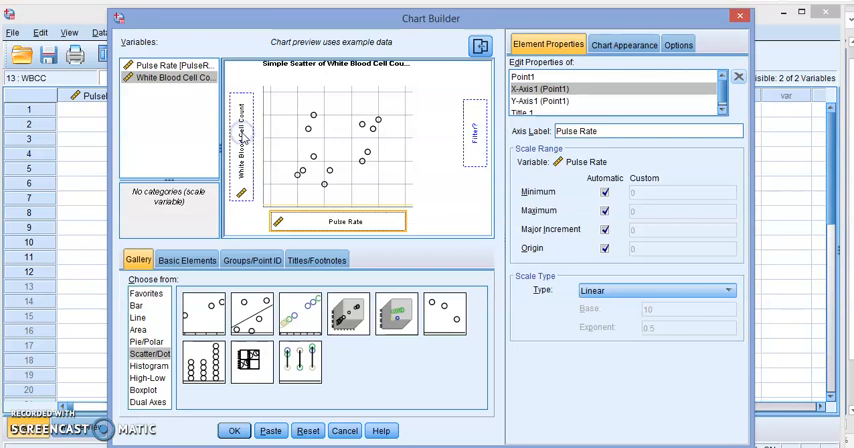
pyautogui.moveTo(258, 418)
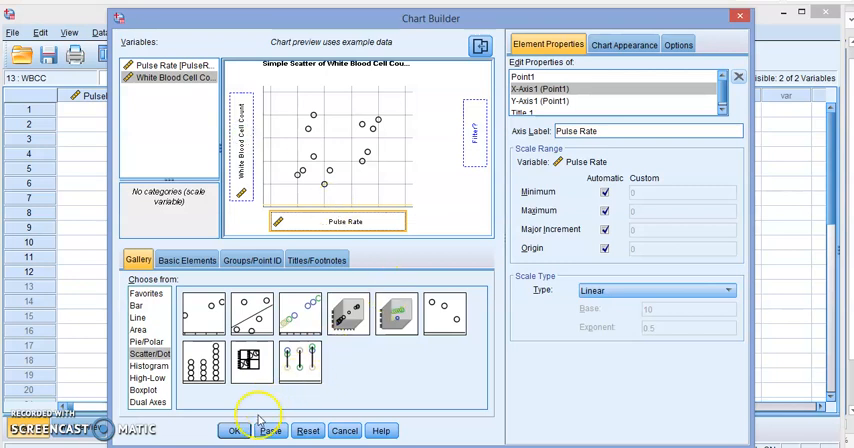
pyautogui.click(235, 431)
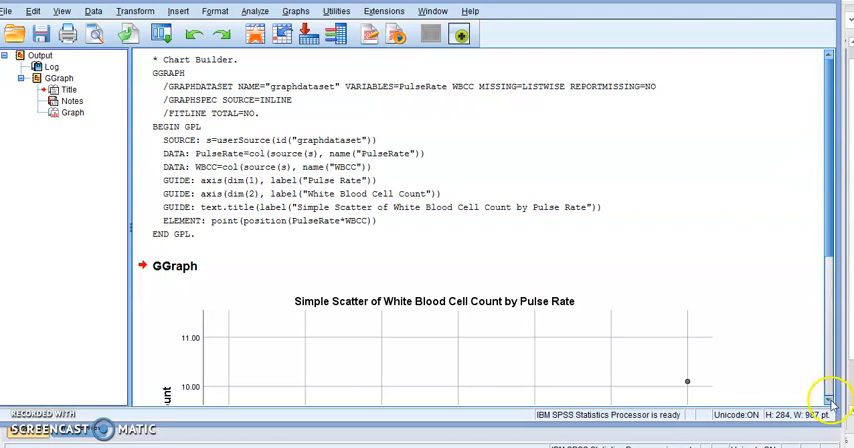
pyautogui.scroll(-3)
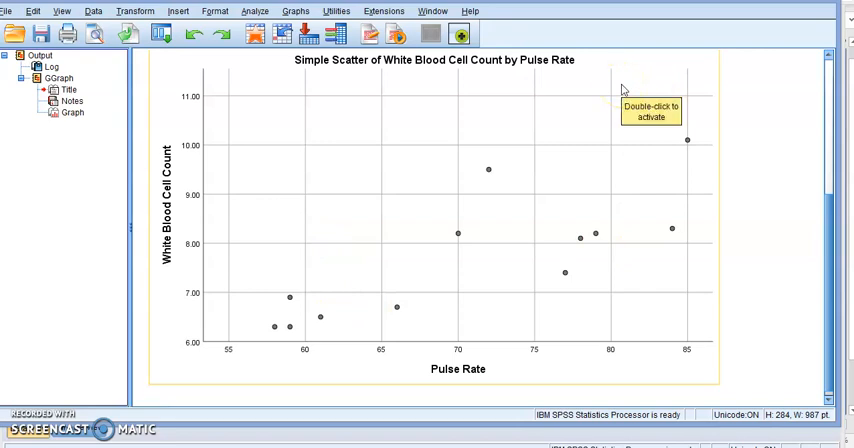
pyautogui.moveTo(528, 249)
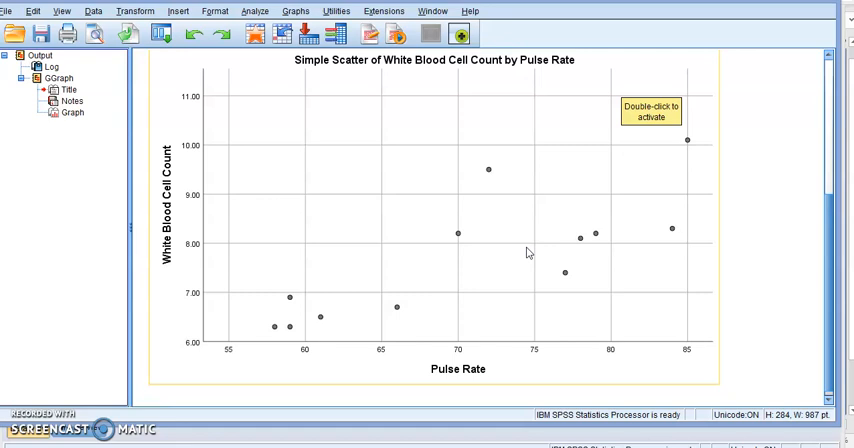
pyautogui.moveTo(677, 103)
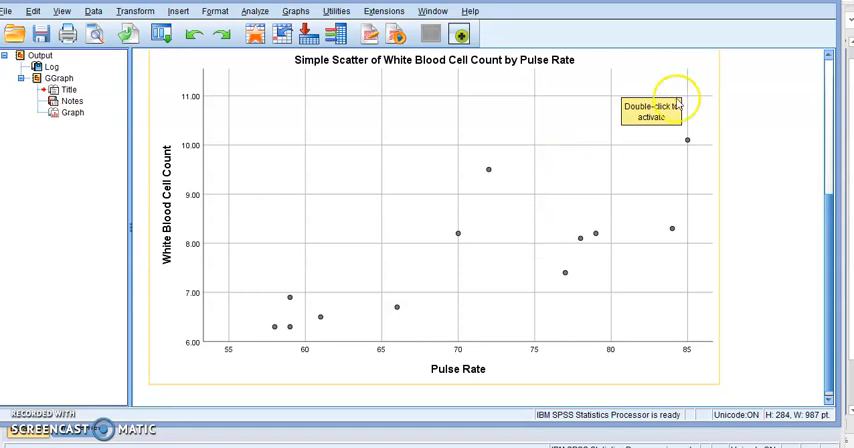
pyautogui.moveTo(490, 167)
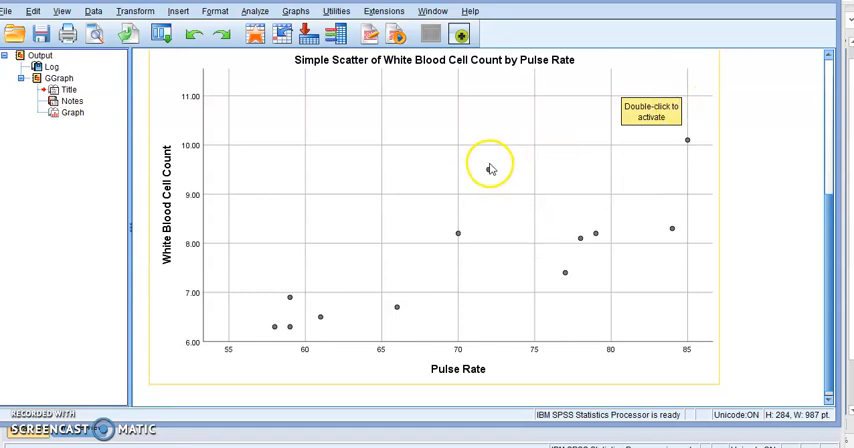
pyautogui.moveTo(655, 187)
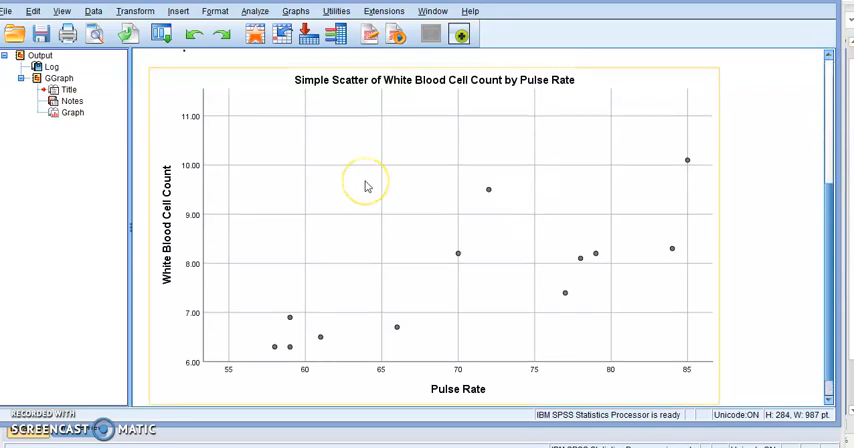
# - Edit the scatter plot and add a linear Fit Line at Total
pyautogui.doubleClick(365, 186)
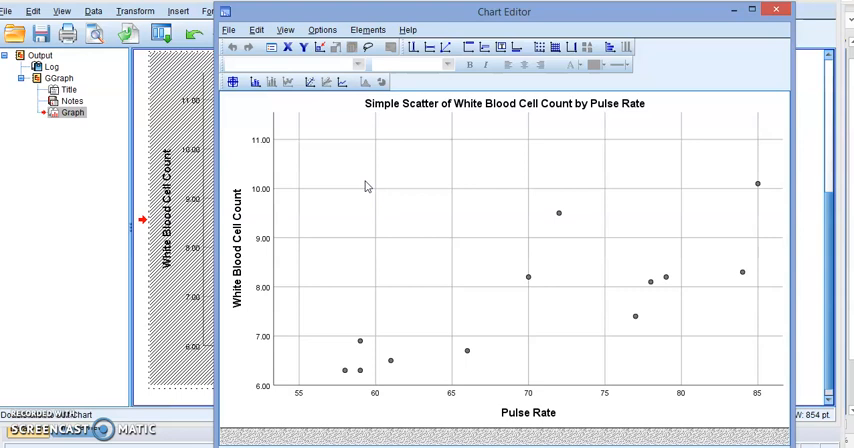
pyautogui.moveTo(388, 35)
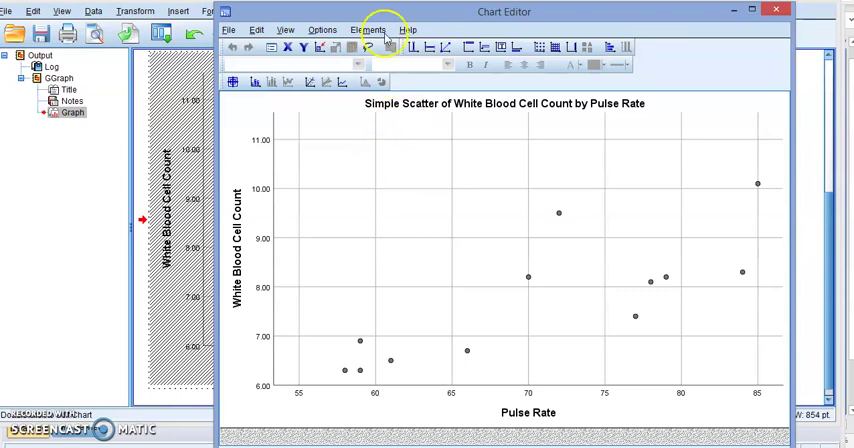
pyautogui.moveTo(360, 29)
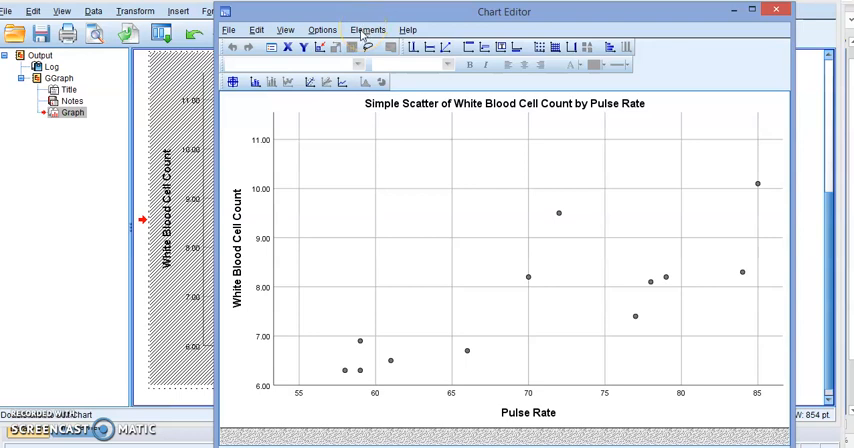
pyautogui.click(368, 29)
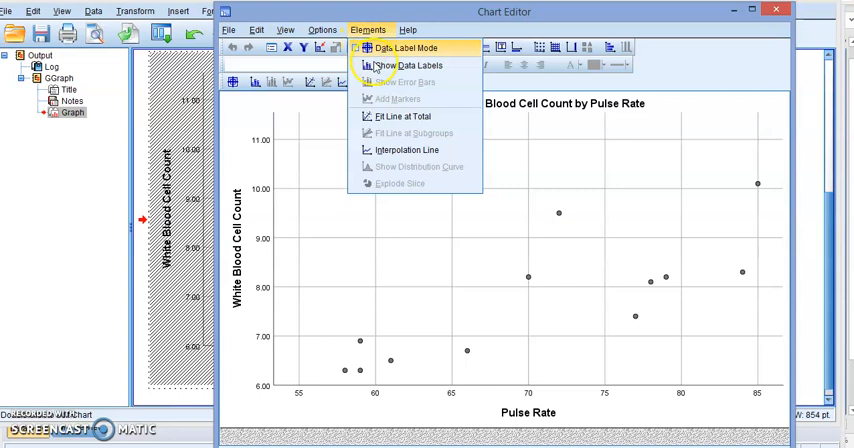
pyautogui.moveTo(402, 116)
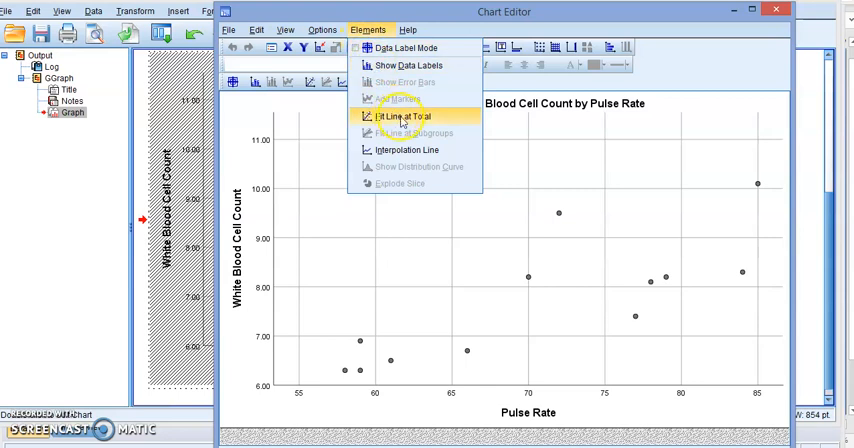
pyautogui.click(402, 117)
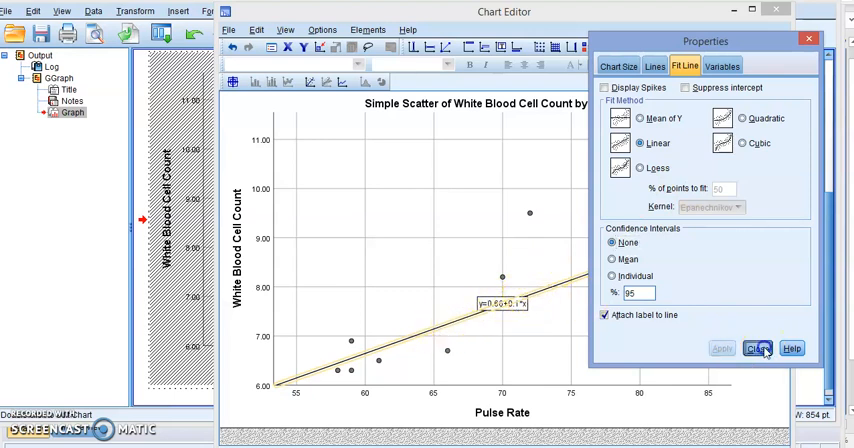
# - Close the fit line Properties, leaving the line with R² Linear = 0.637
pyautogui.click(758, 348)
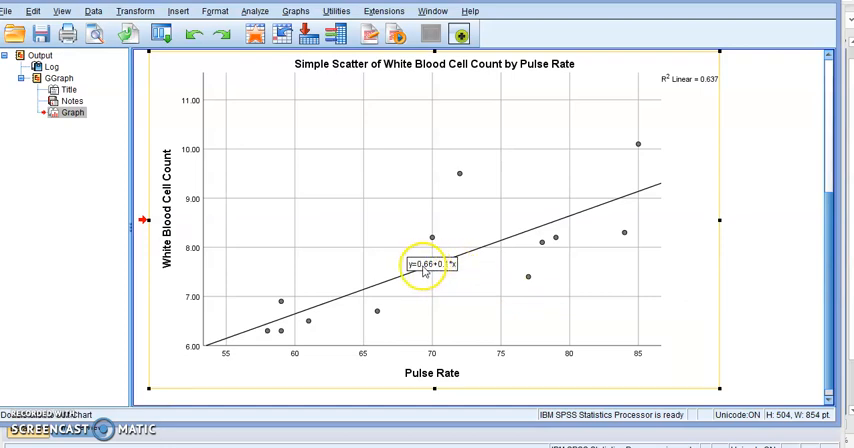
pyautogui.moveTo(686, 128)
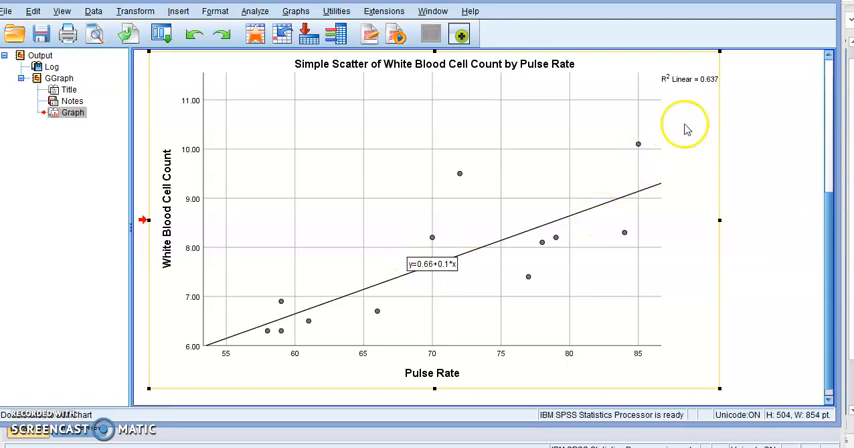
pyautogui.moveTo(722, 129)
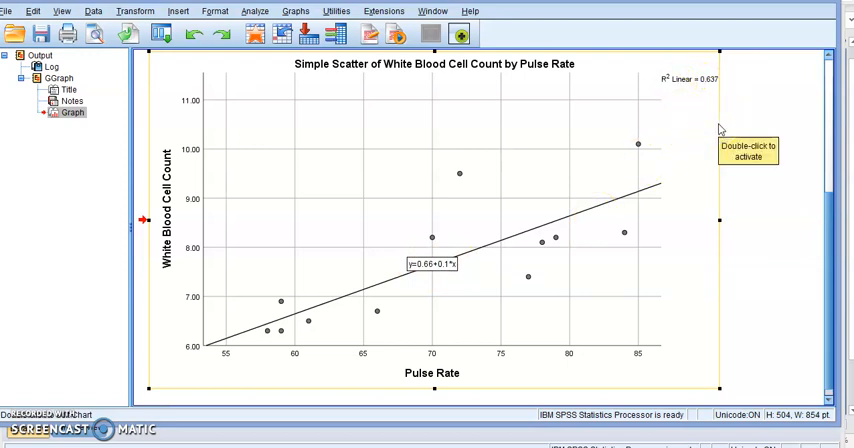
pyautogui.moveTo(720, 130)
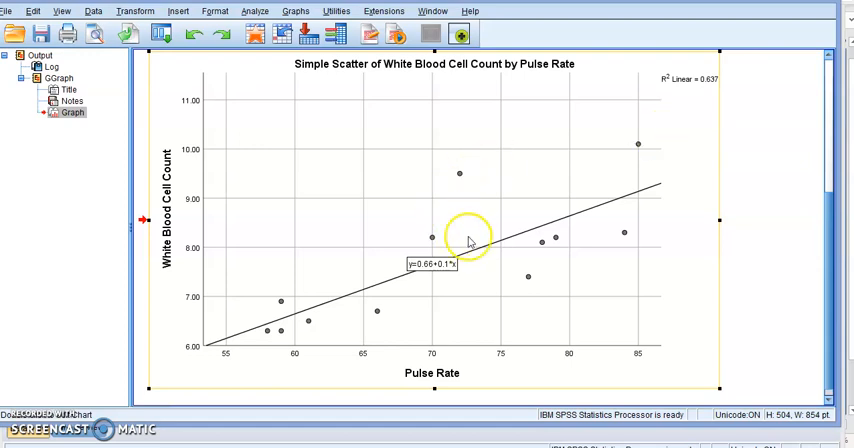
pyautogui.moveTo(698, 238)
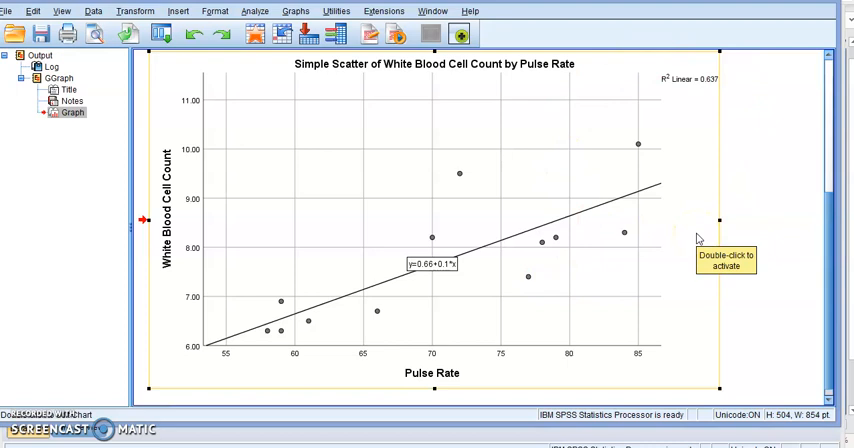
pyautogui.moveTo(443, 313)
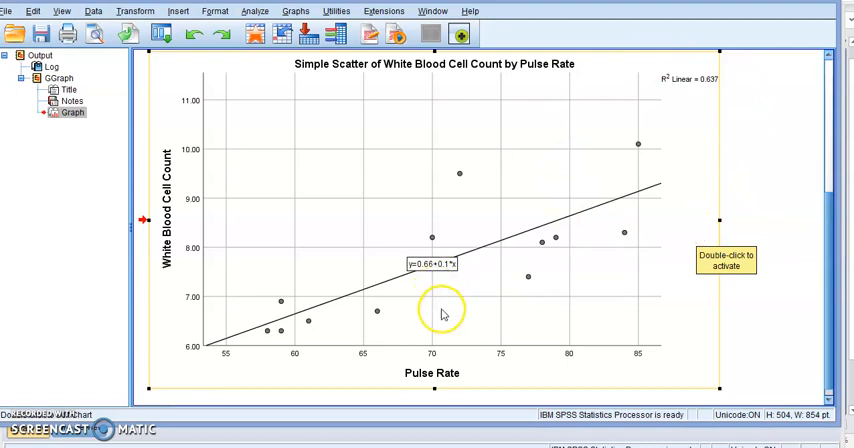
pyautogui.moveTo(495, 311)
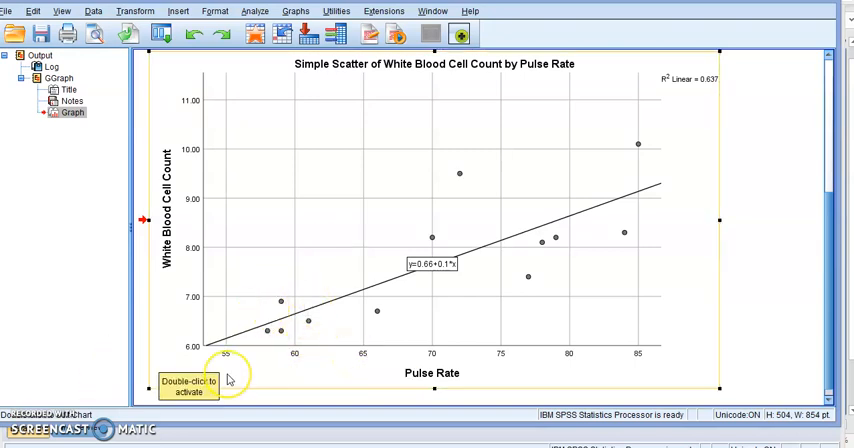
pyautogui.moveTo(420, 107)
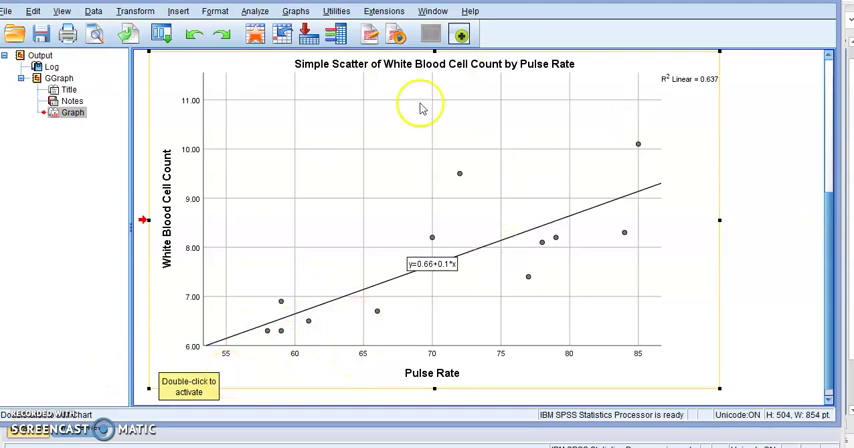
pyautogui.moveTo(232, 400)
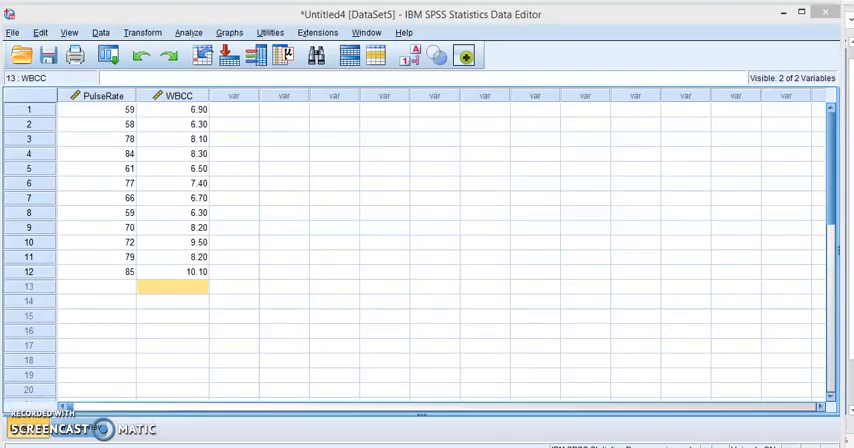
pyautogui.moveTo(213, 152)
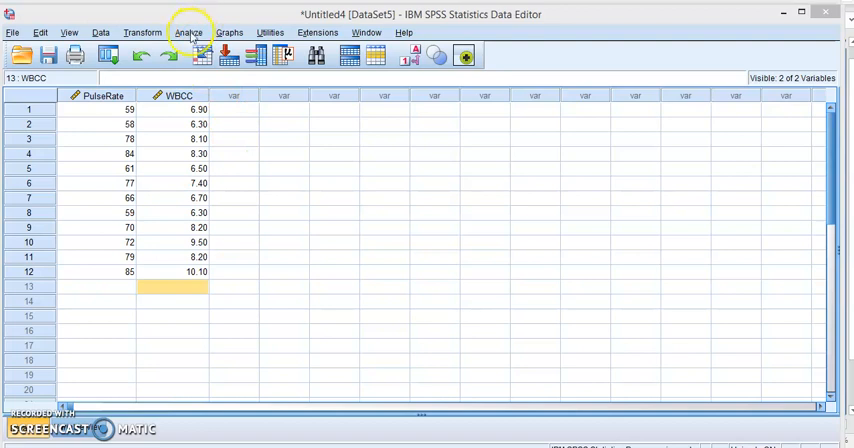
pyautogui.moveTo(210, 185)
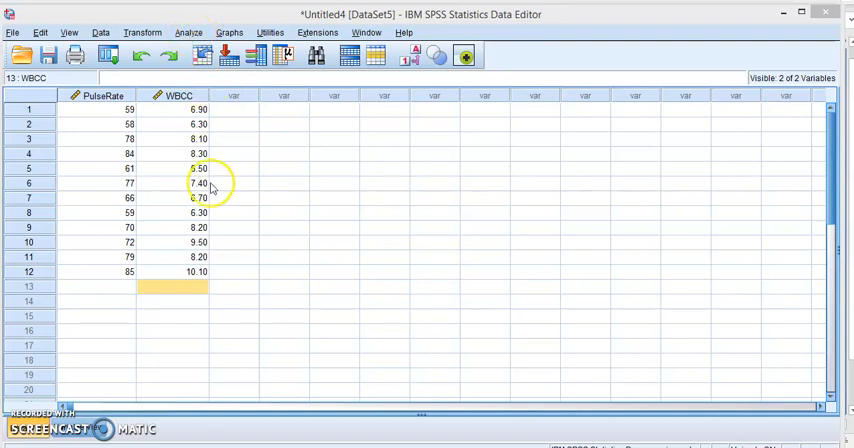
pyautogui.moveTo(188, 33)
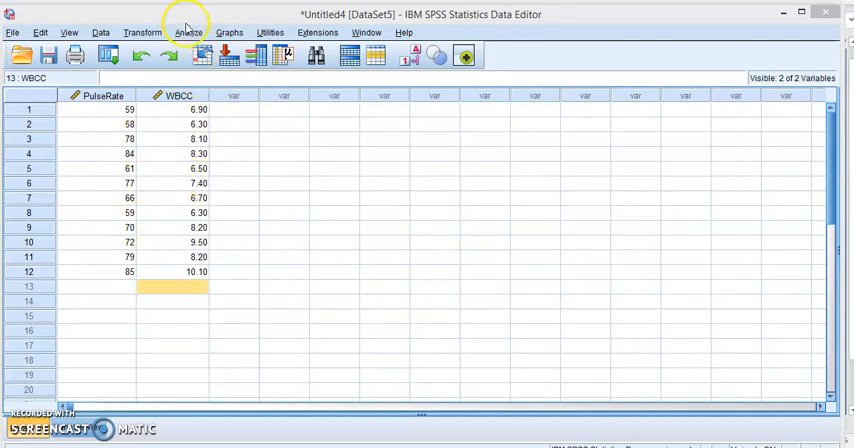
# - Run a bivariate Pearson correlation of Pulse Rate and WBCC with default options
pyautogui.click(188, 32)
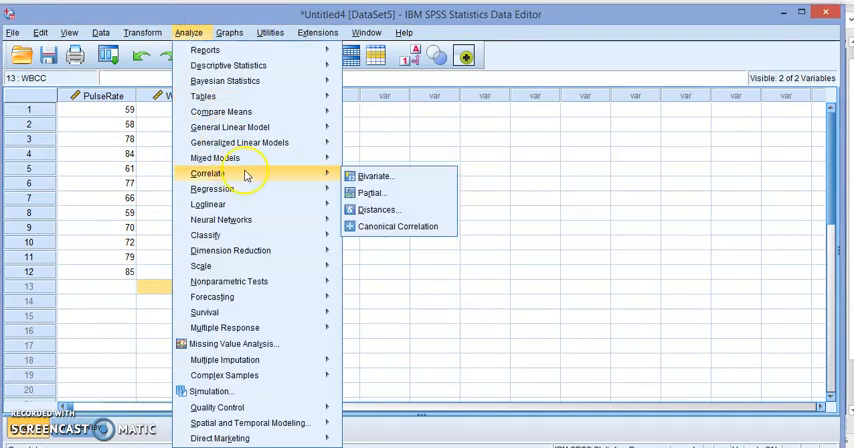
pyautogui.moveTo(375, 176)
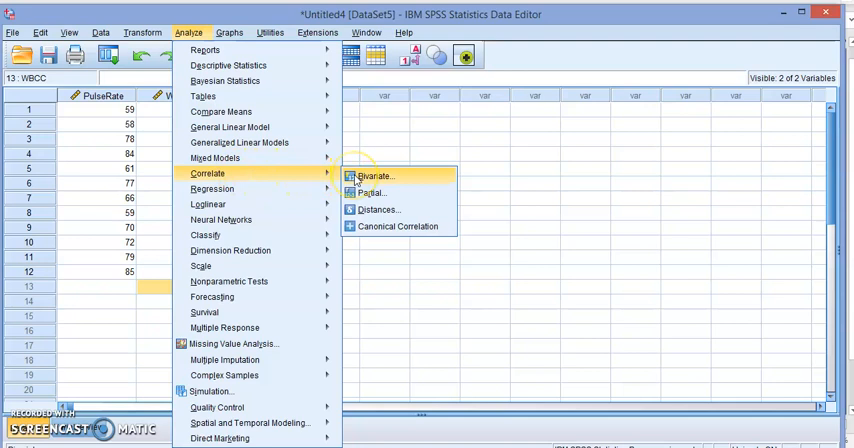
pyautogui.click(374, 175)
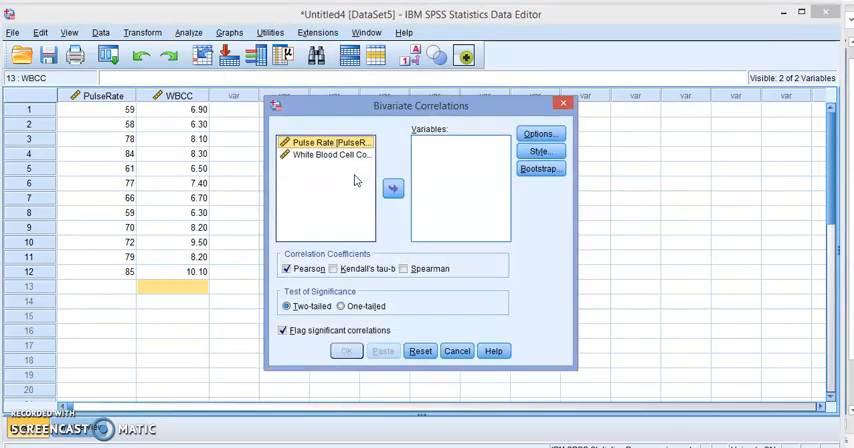
pyautogui.moveTo(327, 177)
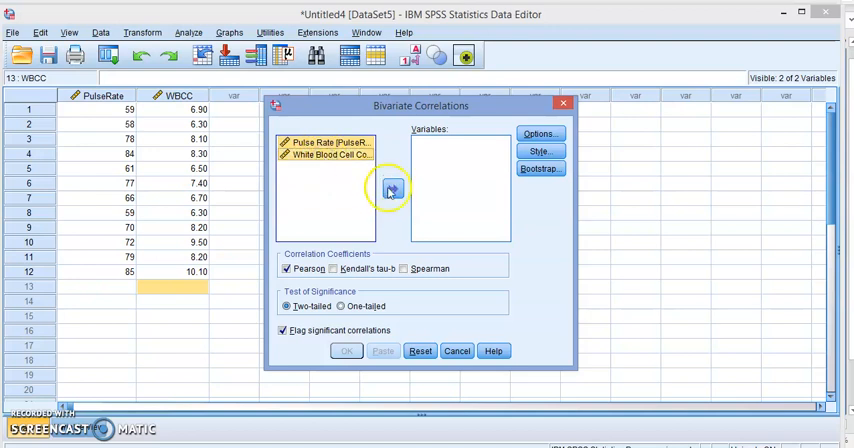
pyautogui.click(391, 190)
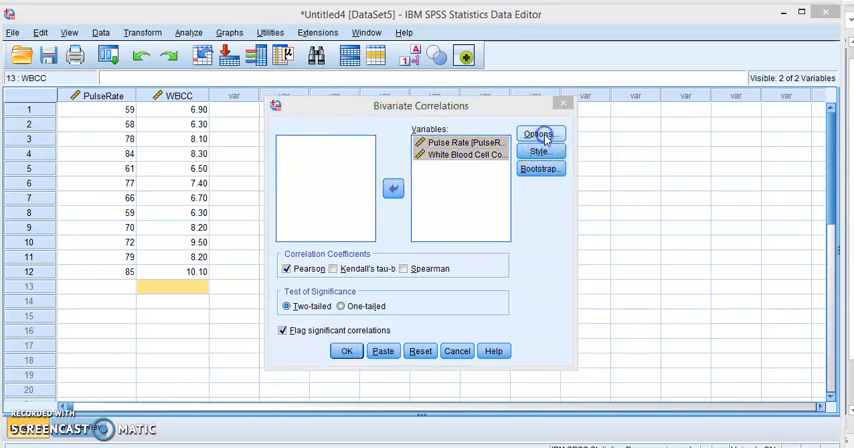
pyautogui.click(538, 133)
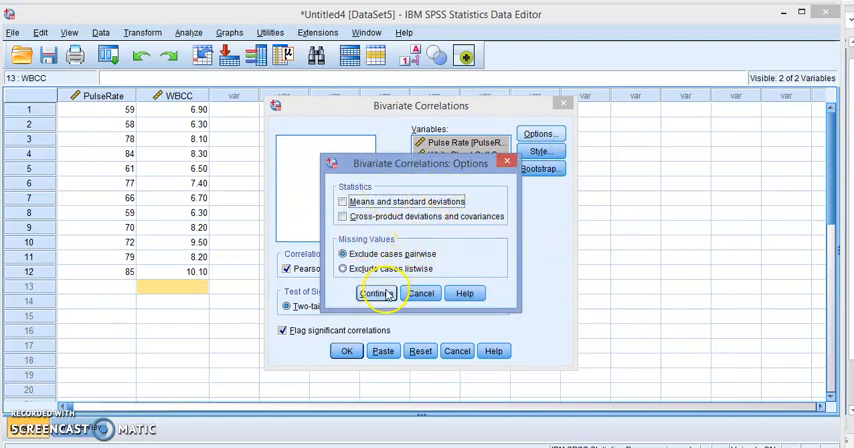
pyautogui.click(375, 293)
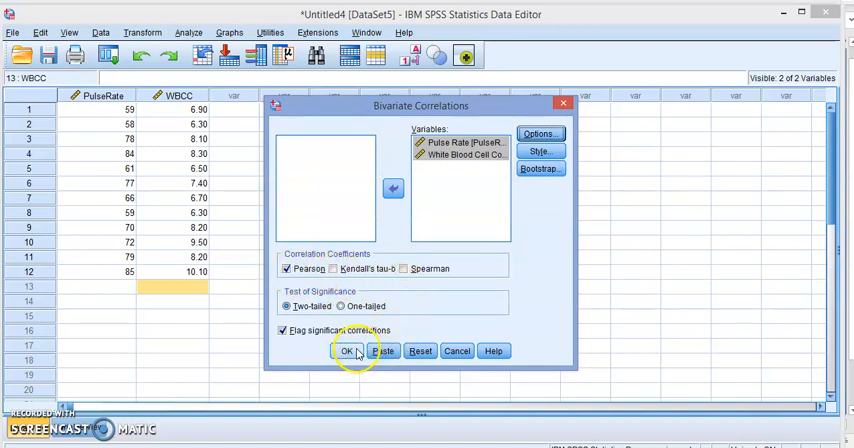
pyautogui.click(347, 351)
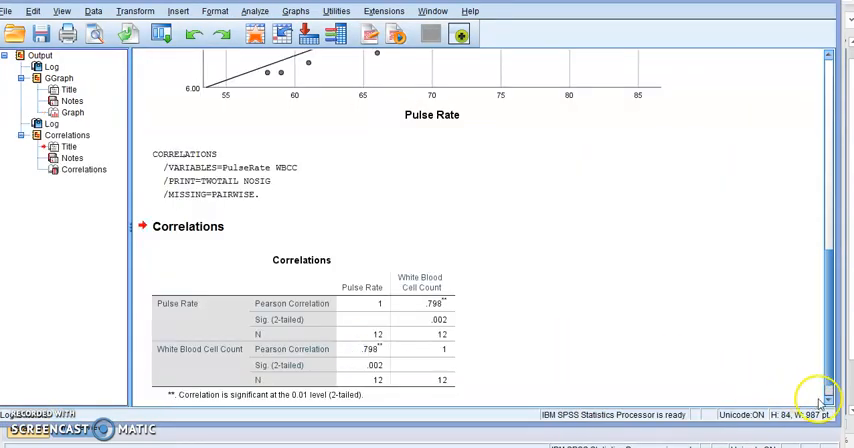
# - Scroll the output back to the scatter plot showing y=0.66+0.1x and R² 0.637
pyautogui.scroll(3)
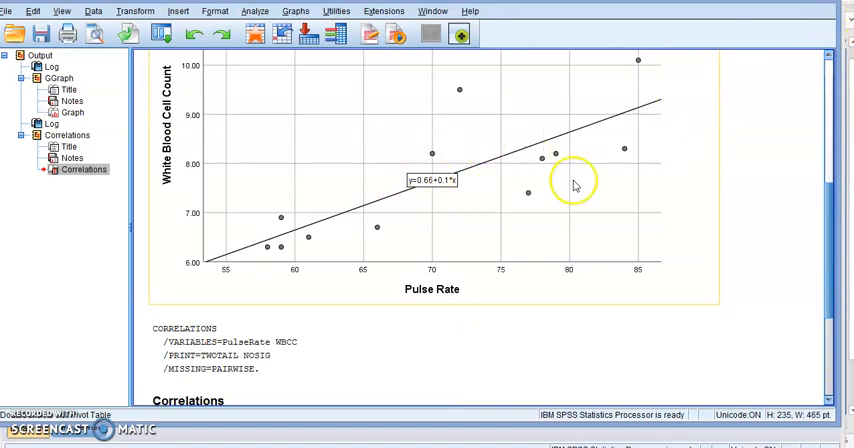
pyautogui.moveTo(767, 295)
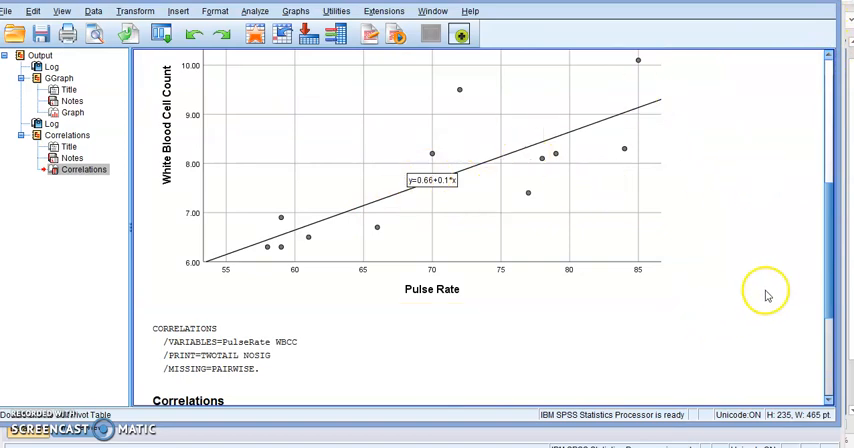
pyautogui.scroll(-3)
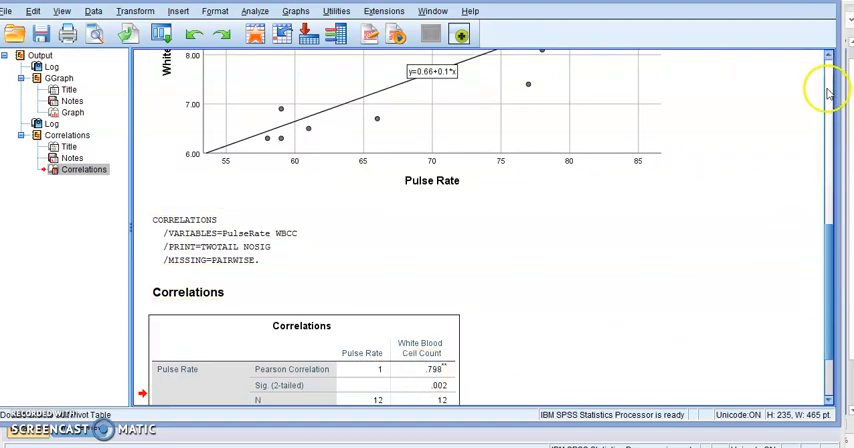
pyautogui.scroll(3)
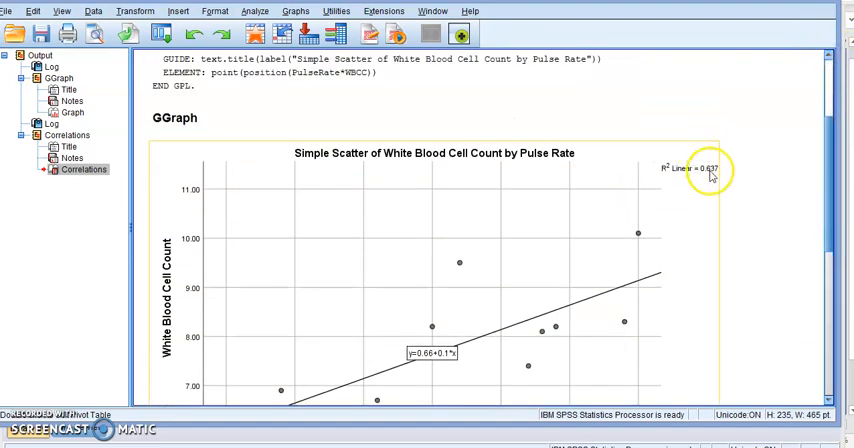
pyautogui.moveTo(730, 264)
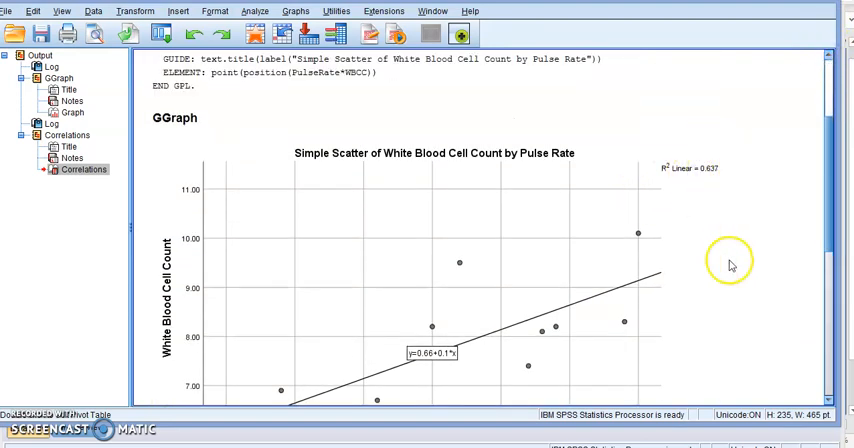
pyautogui.moveTo(230, 440)
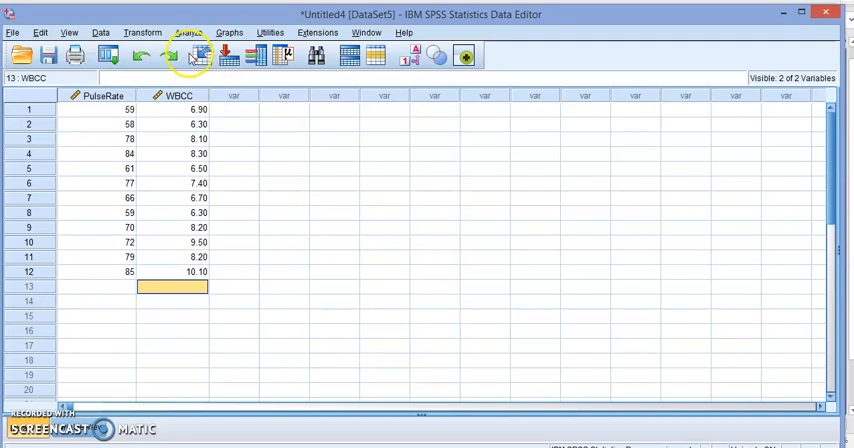
# - Open Curve Estimation from Analyze > Regression, cancel it, and reopen the Analyze menu
pyautogui.click(188, 32)
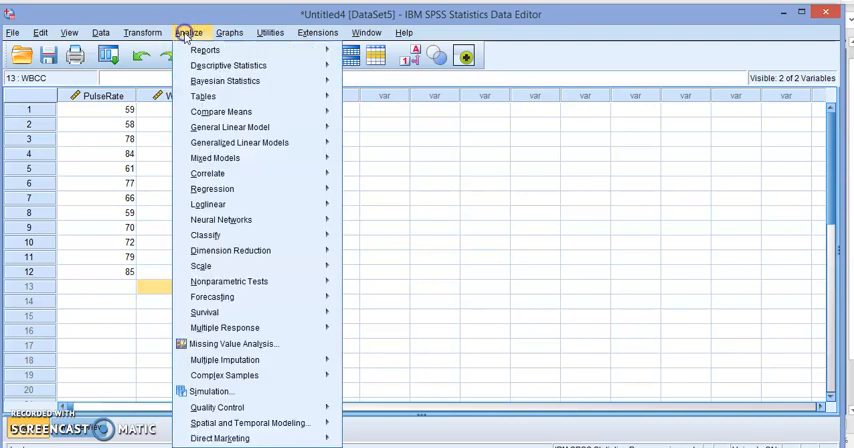
pyautogui.moveTo(245, 174)
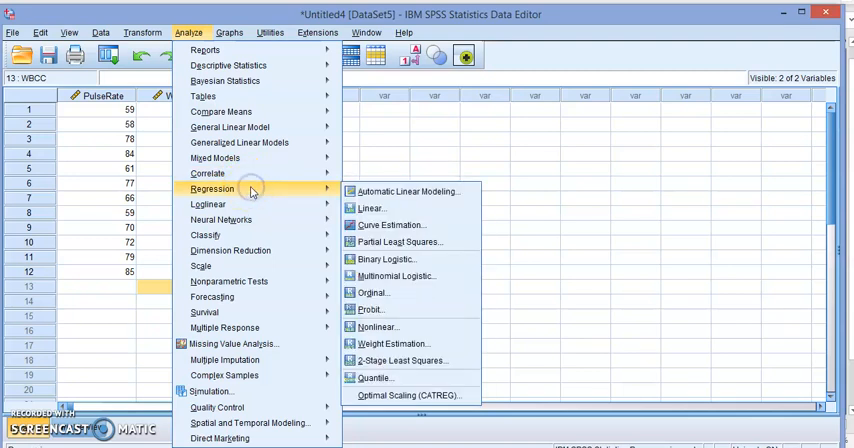
pyautogui.moveTo(405, 191)
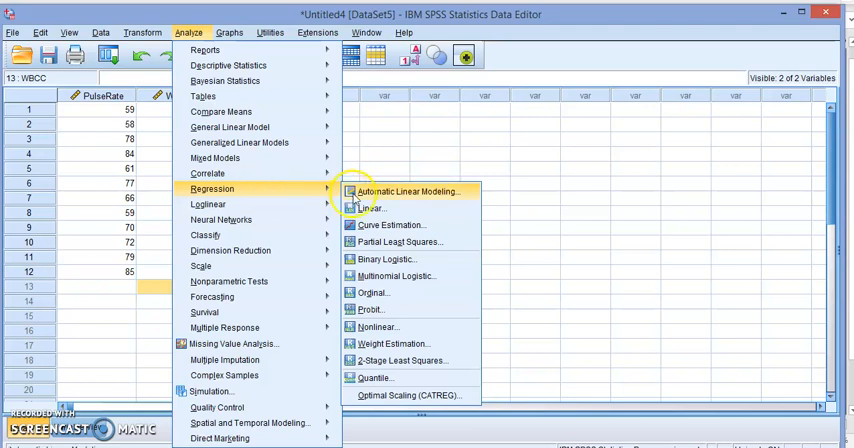
pyautogui.click(391, 224)
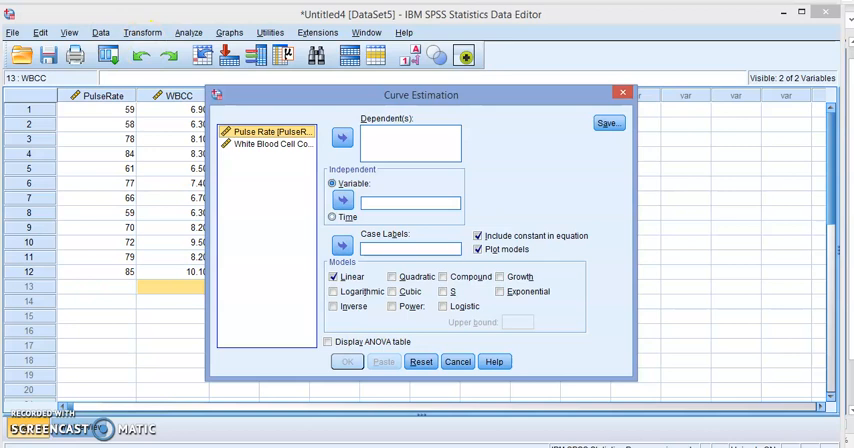
pyautogui.click(457, 361)
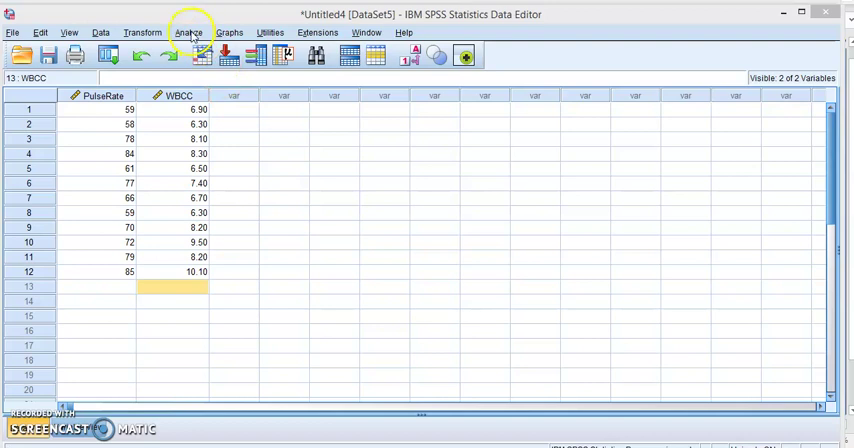
pyautogui.click(188, 32)
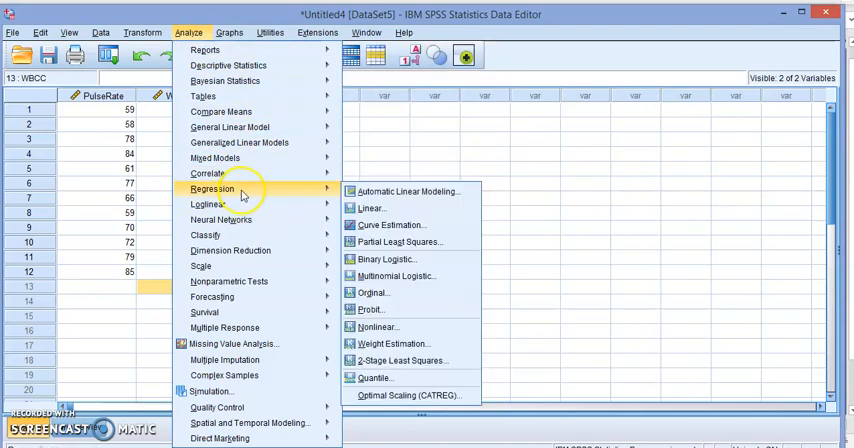
pyautogui.moveTo(388, 224)
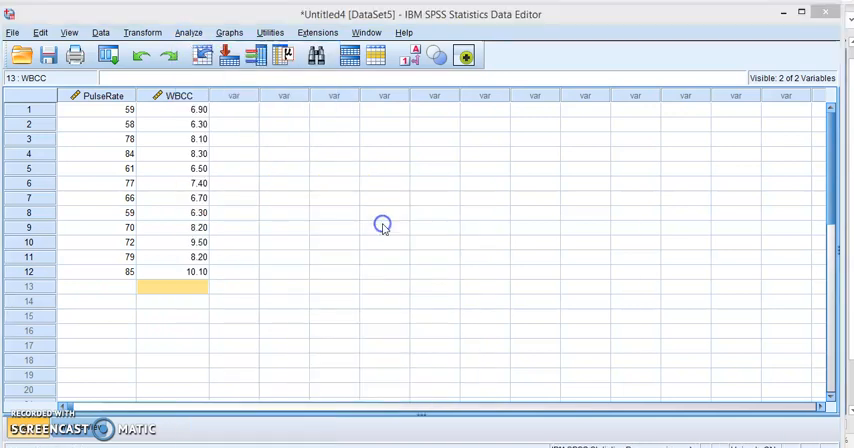
# - Curve-estimate WBCC on Pulse Rate with a Linear model, model plot, and ANOVA table
pyautogui.click(188, 32)
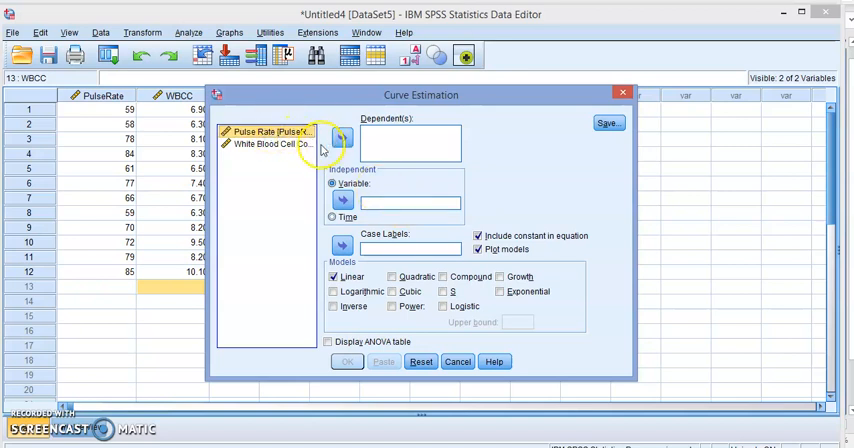
pyautogui.click(342, 200)
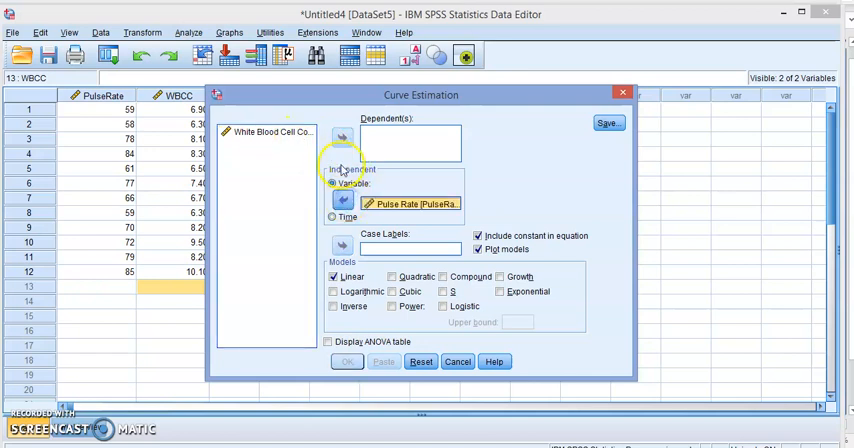
pyautogui.click(341, 136)
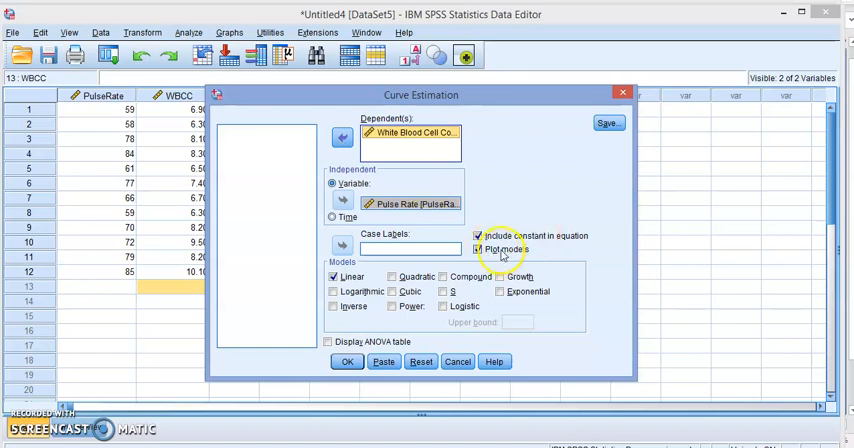
pyautogui.click(475, 249)
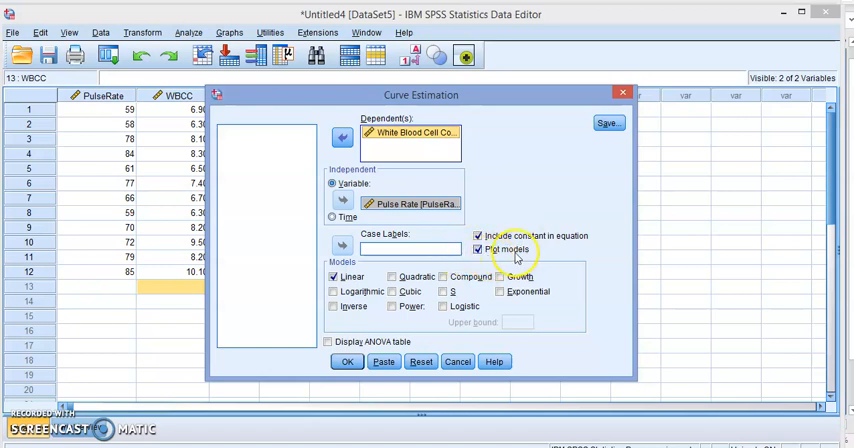
pyautogui.click(478, 249)
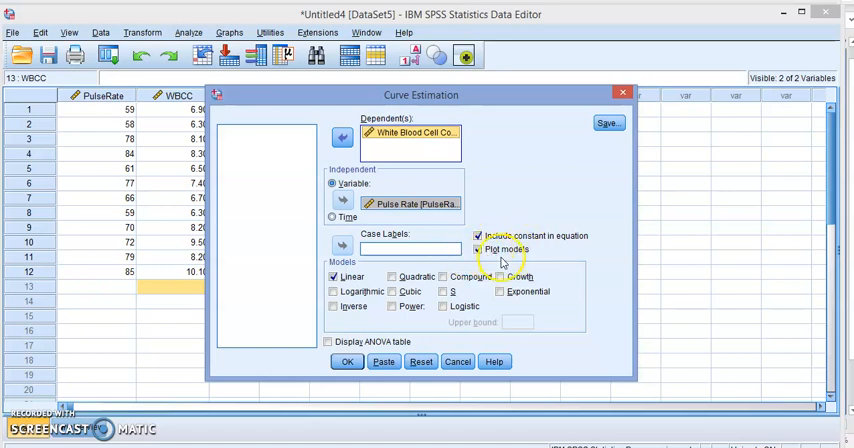
pyautogui.click(478, 249)
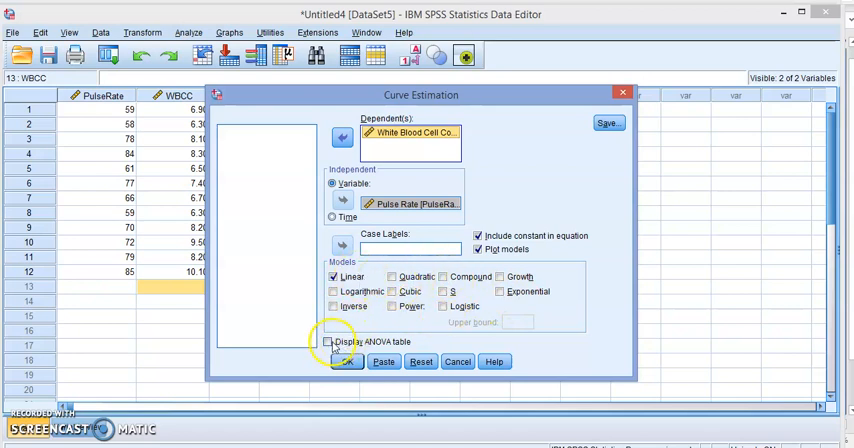
pyautogui.click(328, 342)
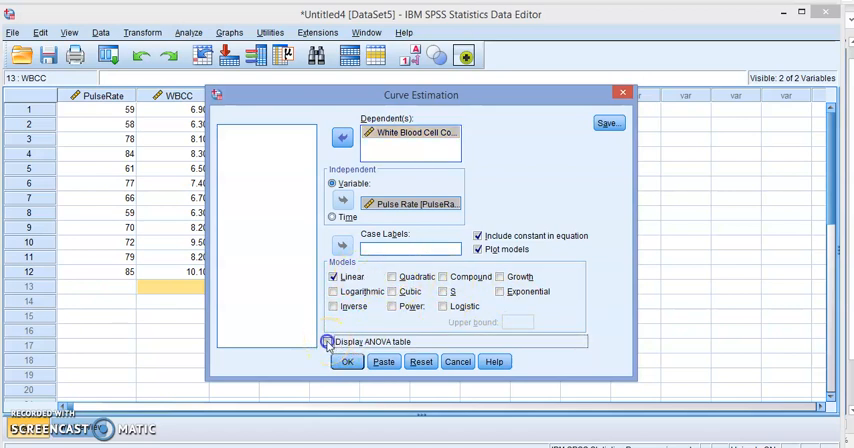
pyautogui.click(328, 341)
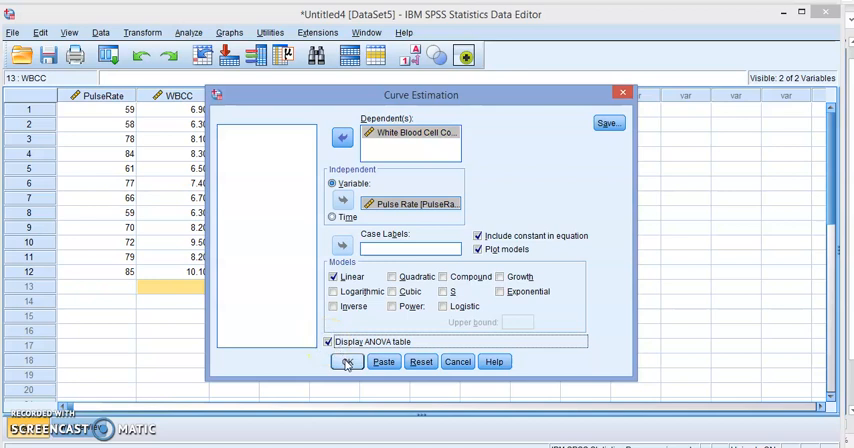
pyautogui.click(347, 362)
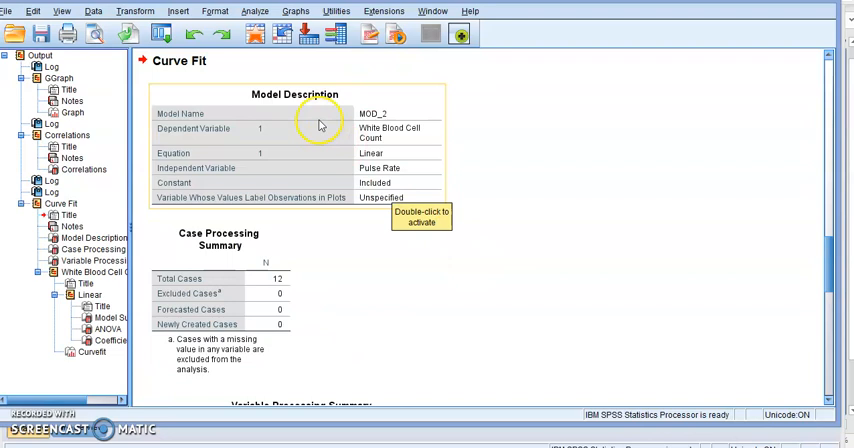
# - Scroll the output to the Model Summary (R² .637) and ANOVA (F 17.555, Sig. .002) tables
pyautogui.click(320, 130)
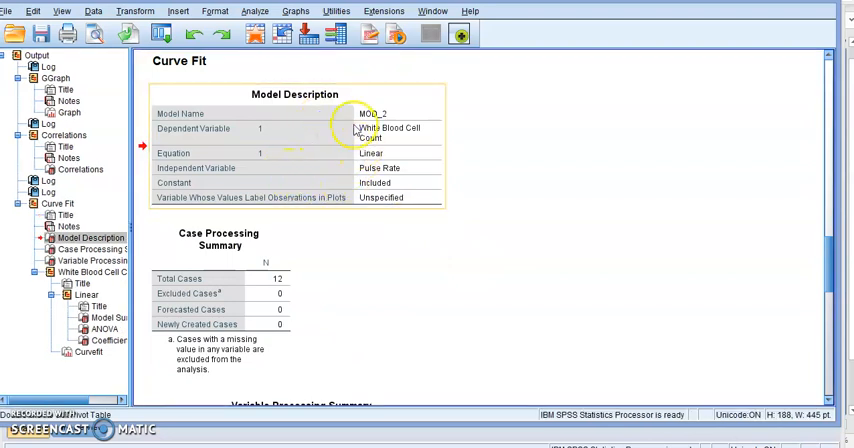
pyautogui.moveTo(410, 157)
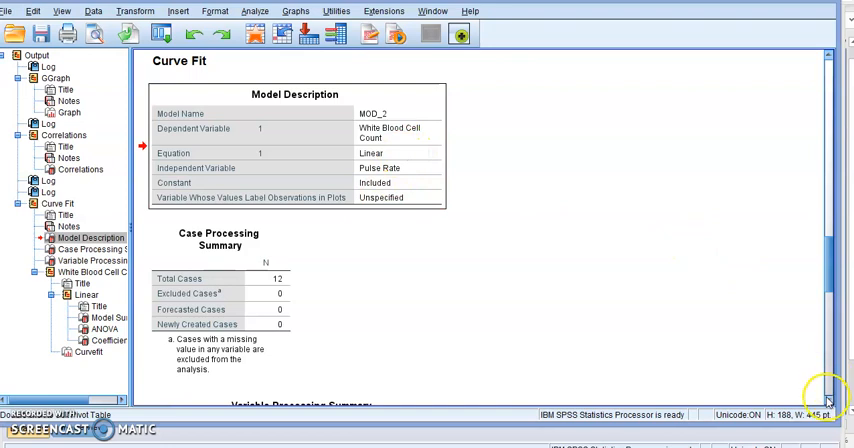
pyautogui.scroll(-3)
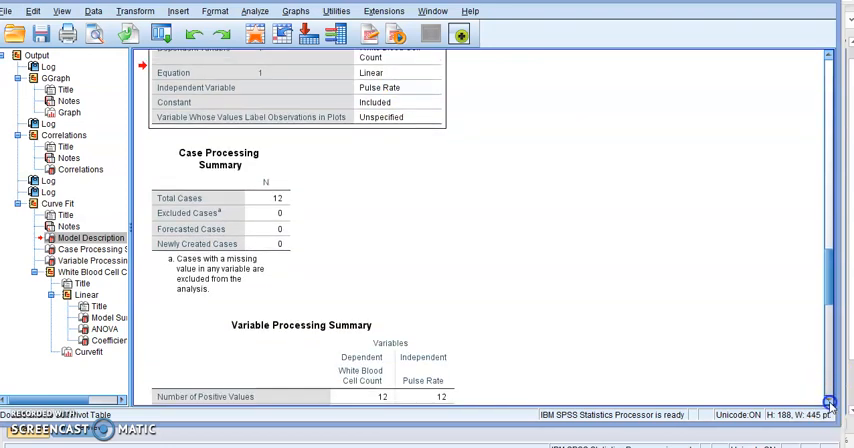
pyautogui.scroll(-3)
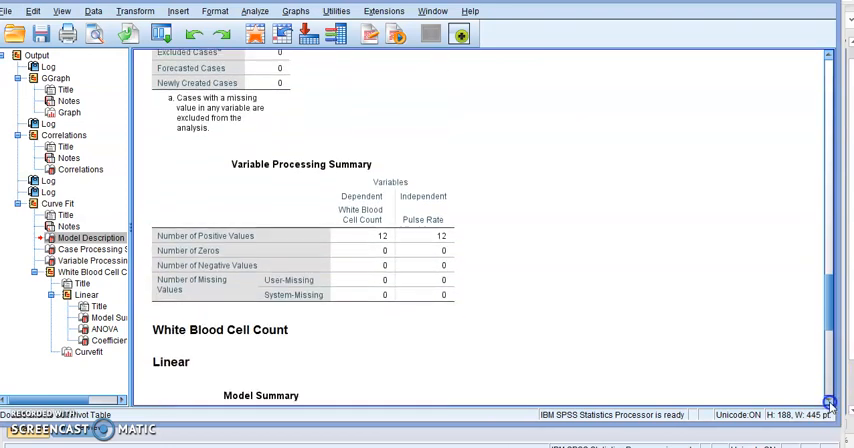
pyautogui.scroll(-3)
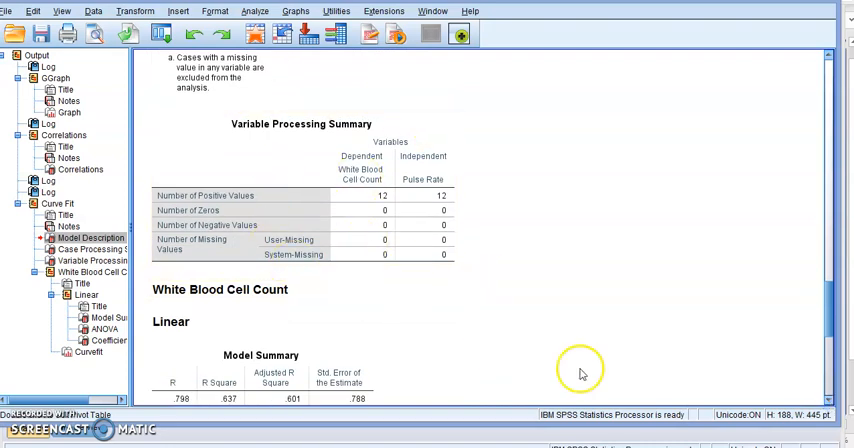
pyautogui.scroll(-3)
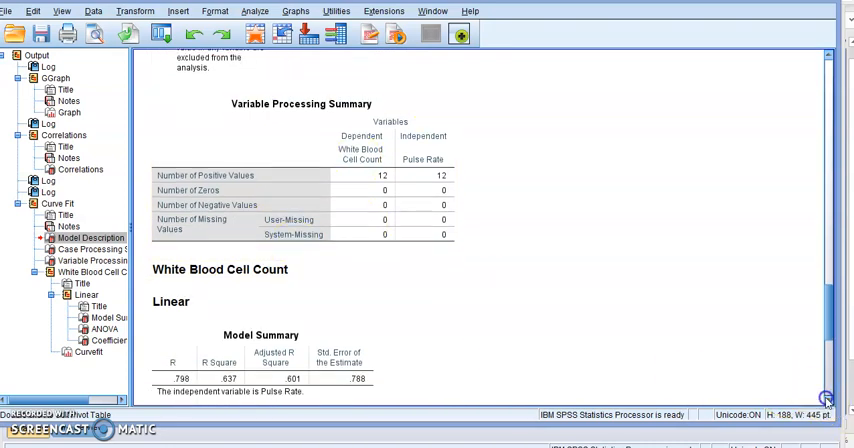
pyautogui.scroll(-3)
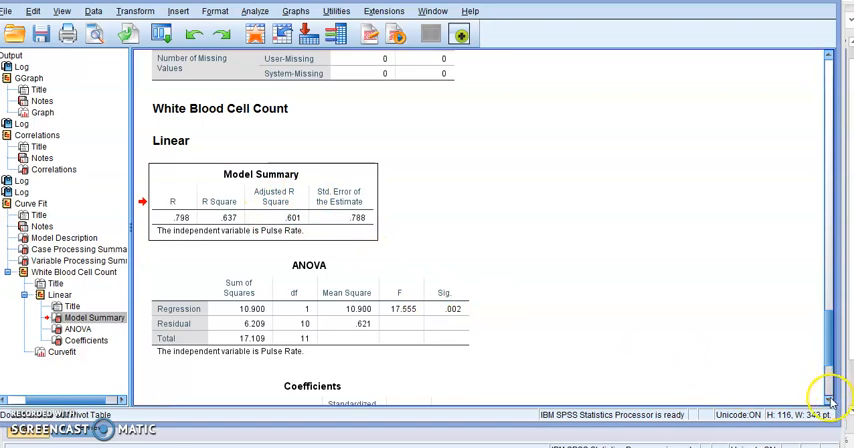
# - Scroll past the ANOVA table to the Coefficients table (slope .100, constant .663, Sig. .002)
pyautogui.scroll(-3)
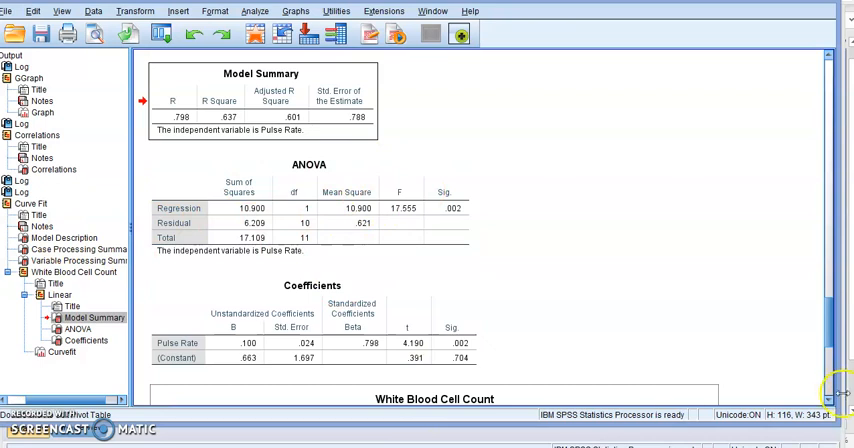
pyautogui.scroll(-3)
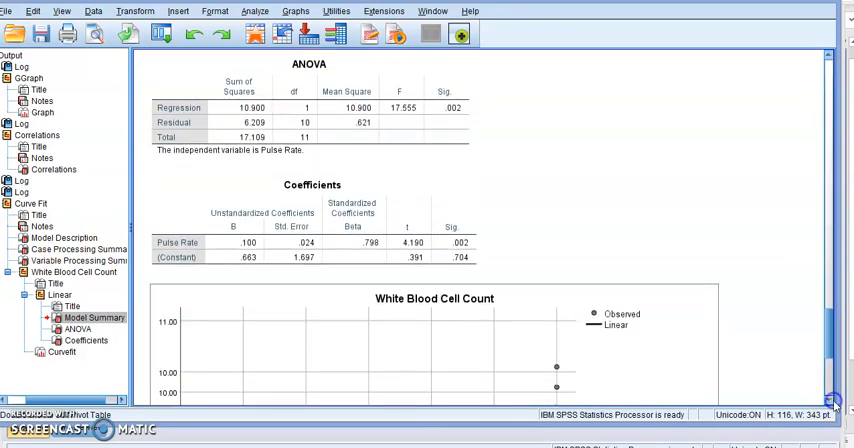
pyautogui.scroll(-3)
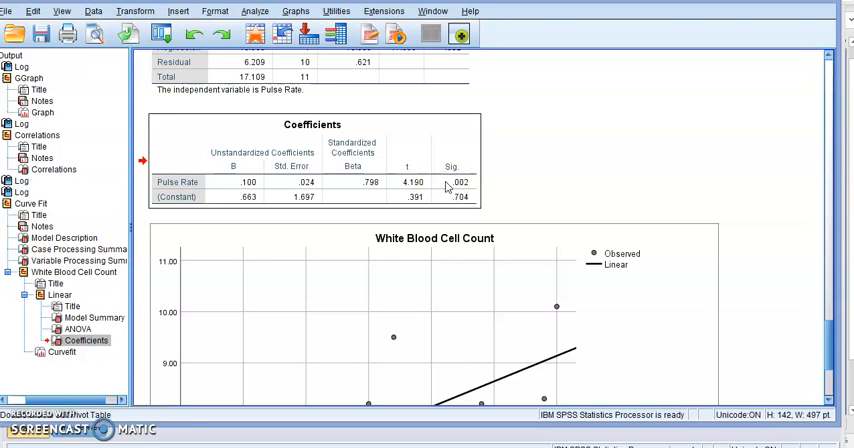
pyautogui.moveTo(447, 187)
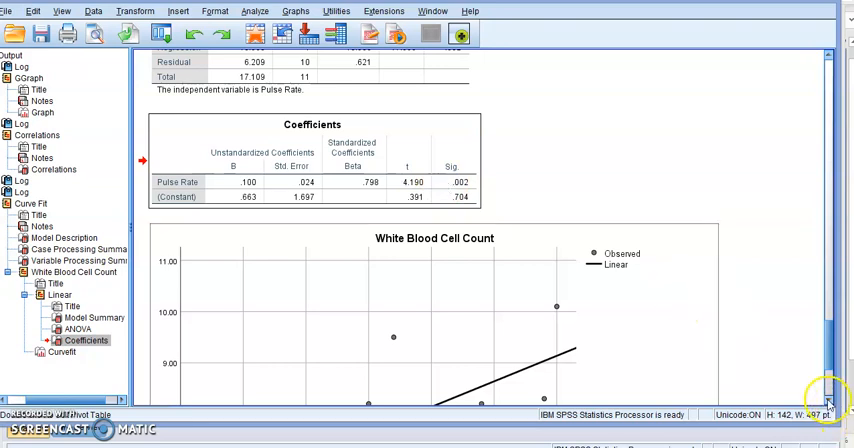
# - Scroll to the Curve Fit chart of observed White Blood Cell Count versus Pulse Rate with linear line
pyautogui.scroll(-3)
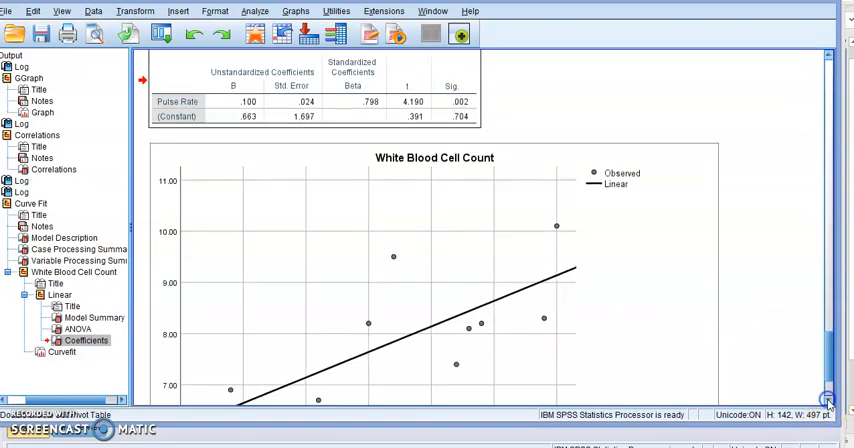
pyautogui.scroll(-3)
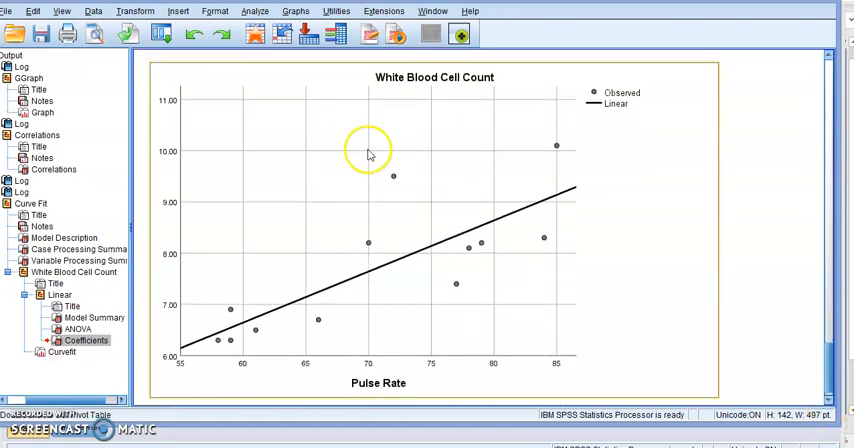
pyautogui.moveTo(193, 356)
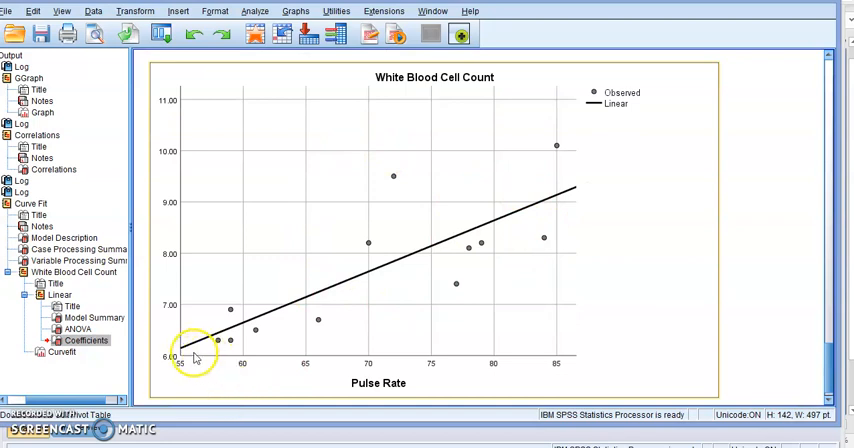
pyautogui.moveTo(608, 114)
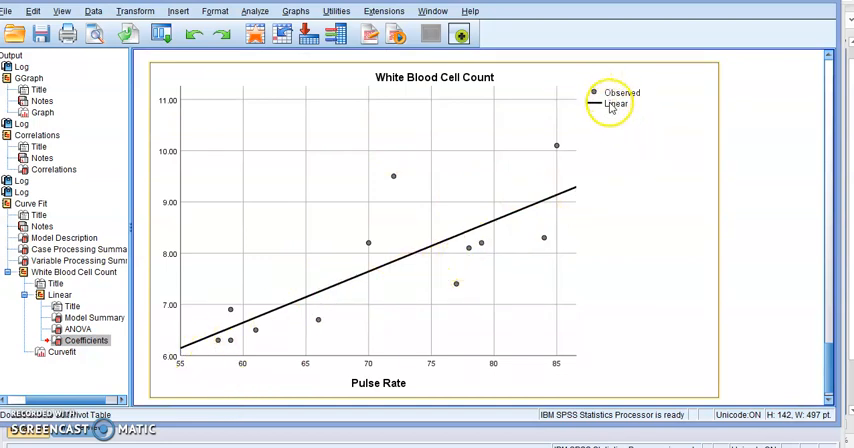
pyautogui.moveTo(551, 190)
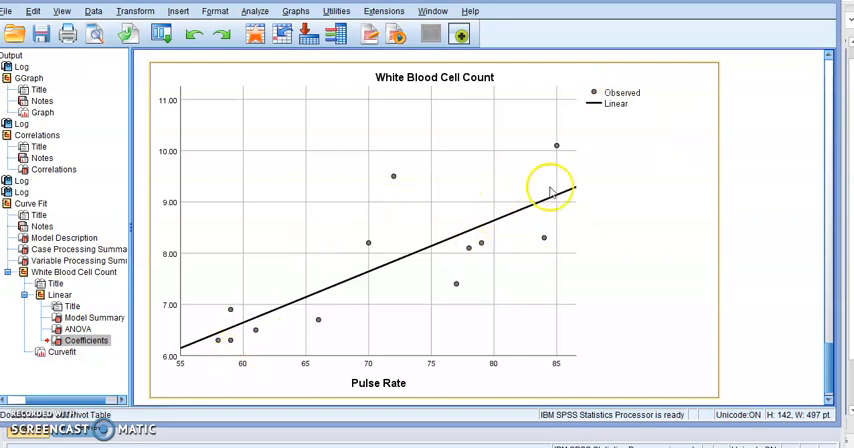
pyautogui.moveTo(277, 387)
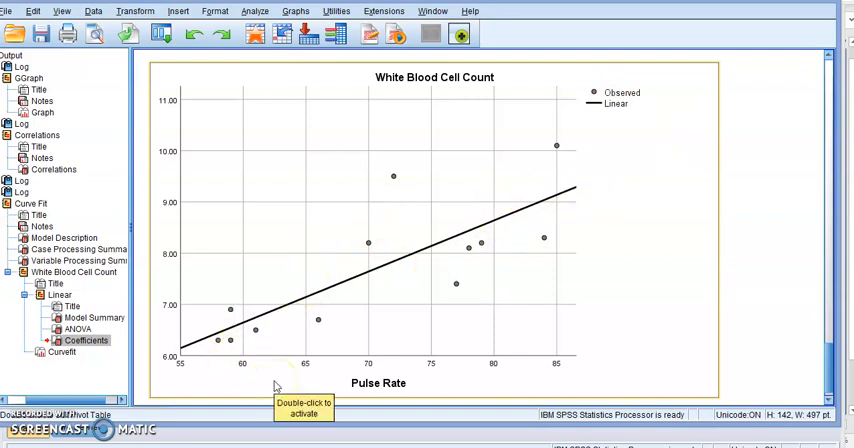
pyautogui.moveTo(520, 398)
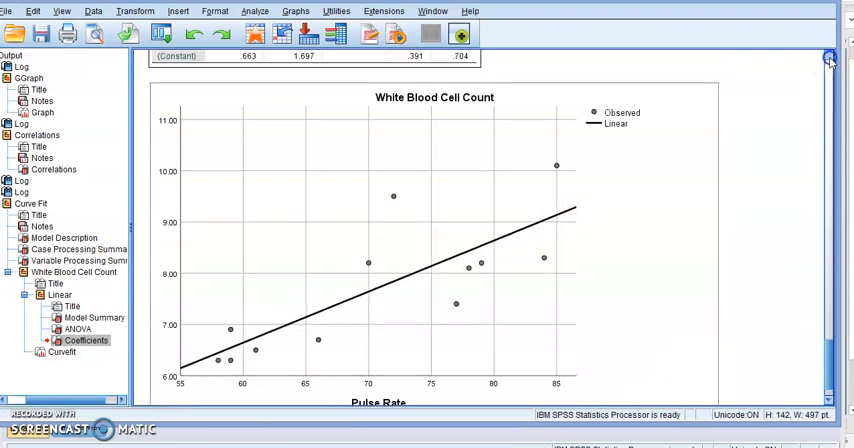
# - Scroll up to the Model Summary, then down to ANOVA and Coefficients (t 4.190, Sig. .002)
pyautogui.scroll(3)
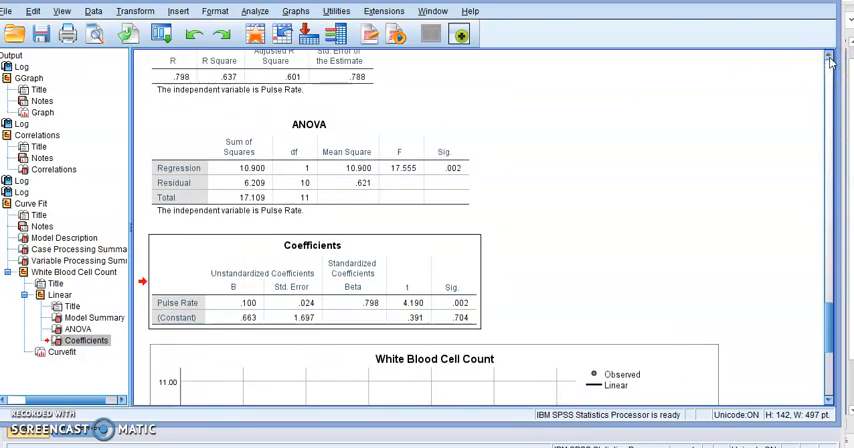
pyautogui.scroll(3)
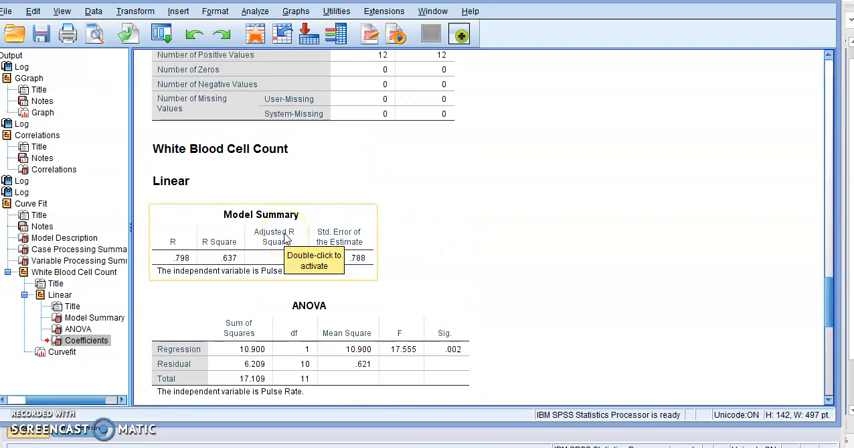
pyautogui.moveTo(479, 277)
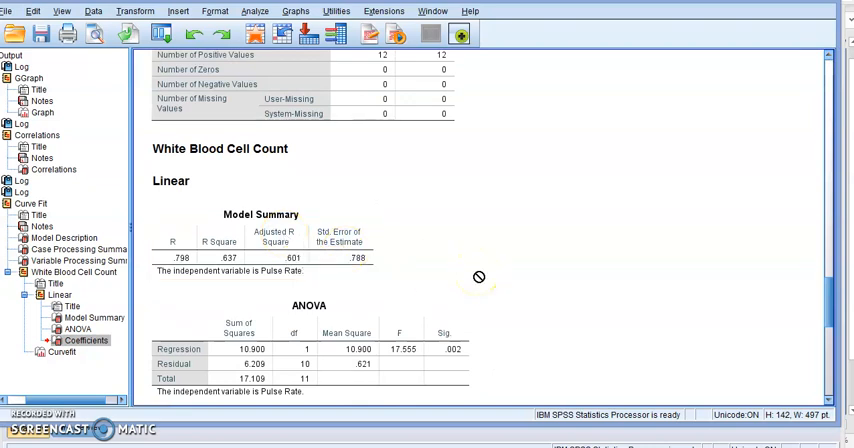
pyautogui.moveTo(818, 402)
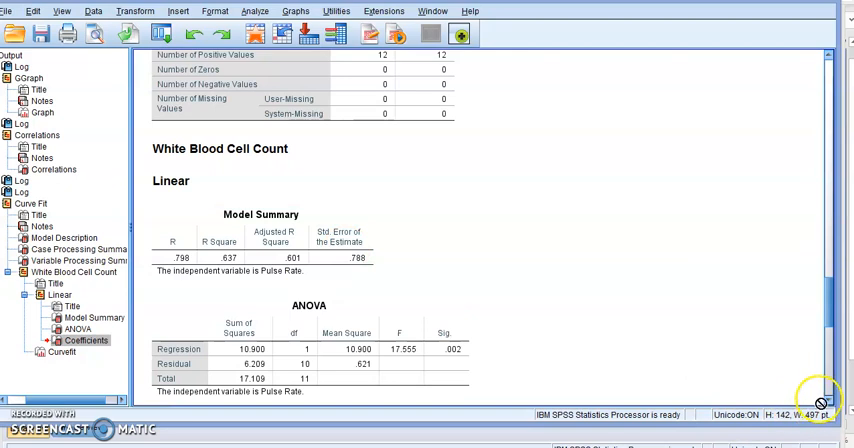
pyautogui.scroll(-3)
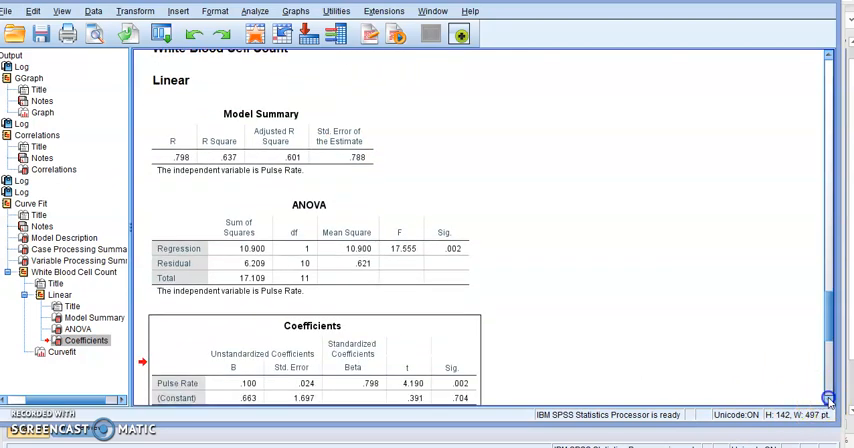
pyautogui.scroll(-3)
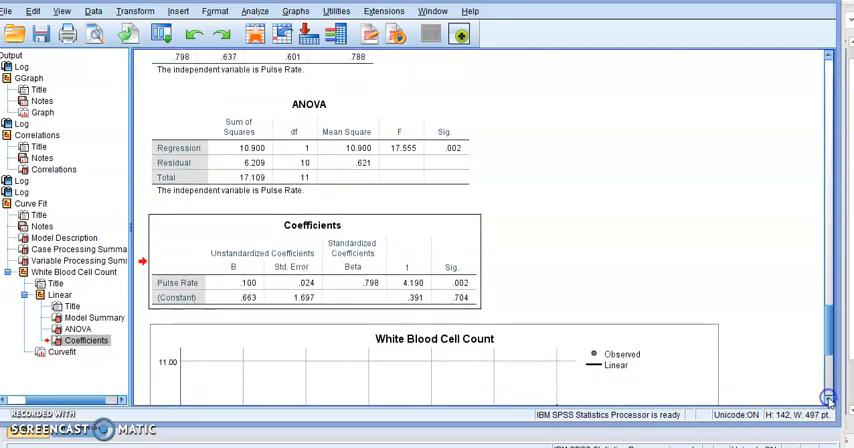
pyautogui.moveTo(539, 242)
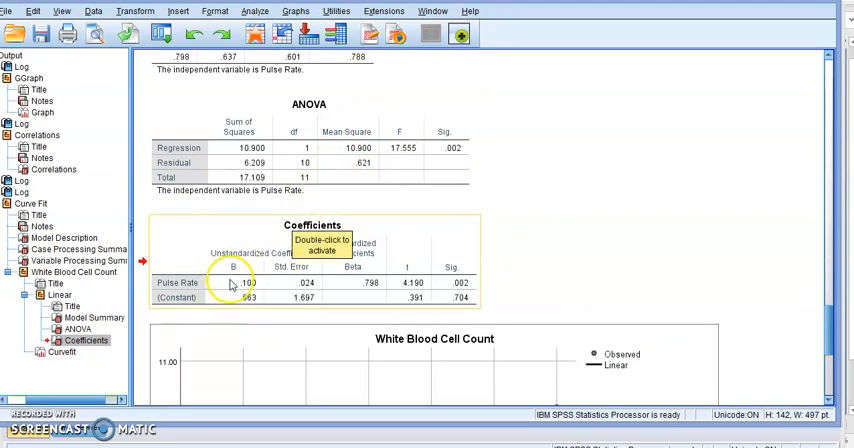
pyautogui.moveTo(247, 297)
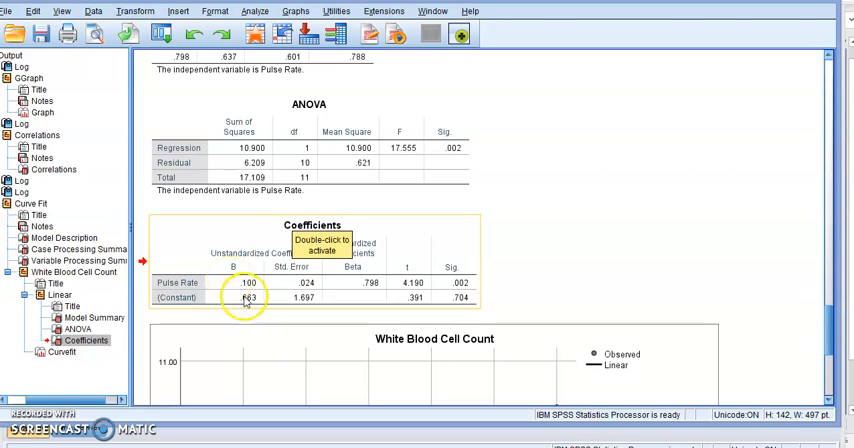
pyautogui.moveTo(270, 380)
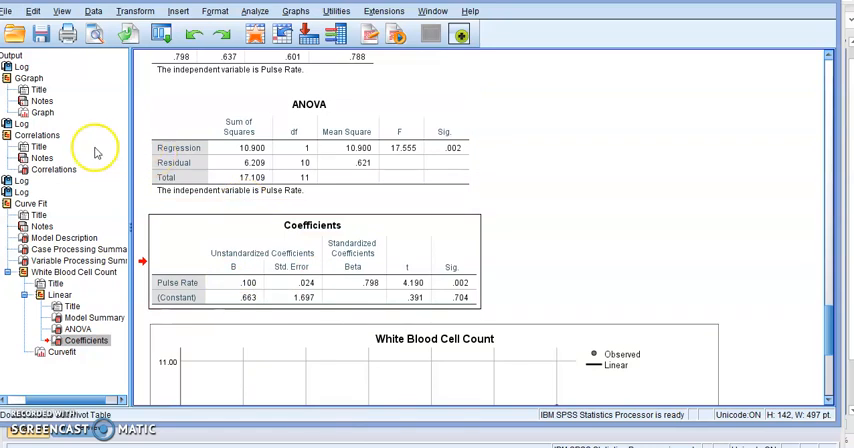
pyautogui.moveTo(142, 82)
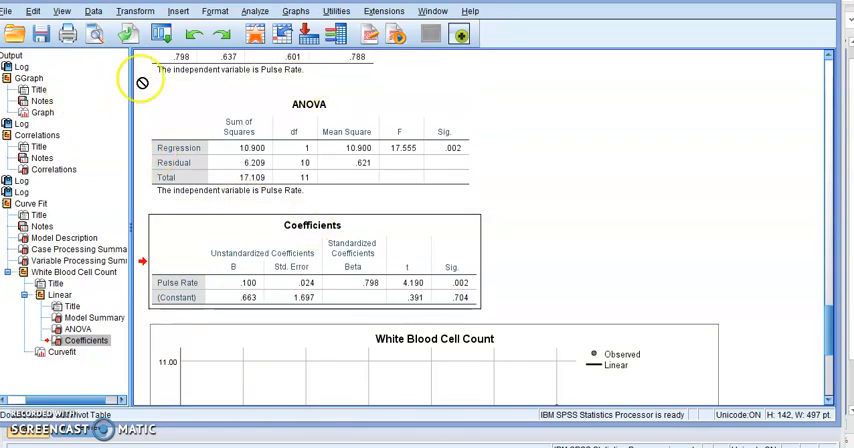